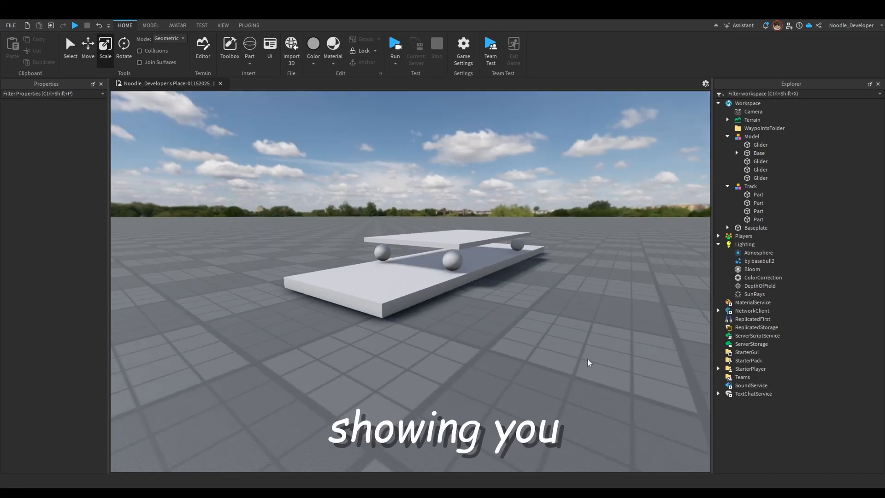
# Delete the old train Model and insert a new Part shaped as a Ball on the baseplate
pyautogui.click(751, 185)
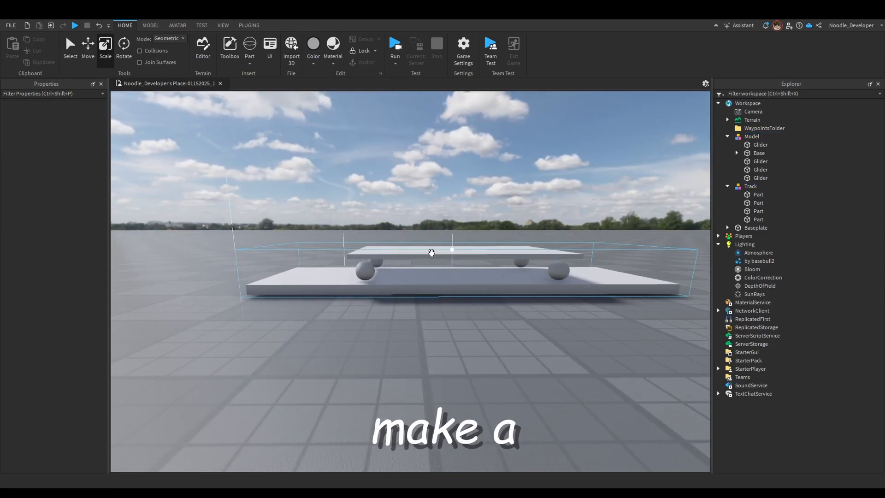
pyautogui.click(751, 137)
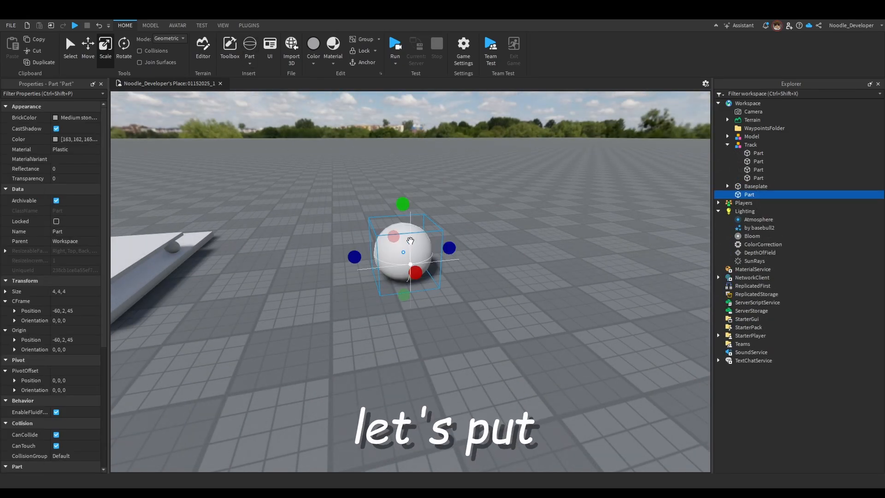
# Scale the ball and duplicate it three times into a rectangular arrangement
pyautogui.click(249, 51)
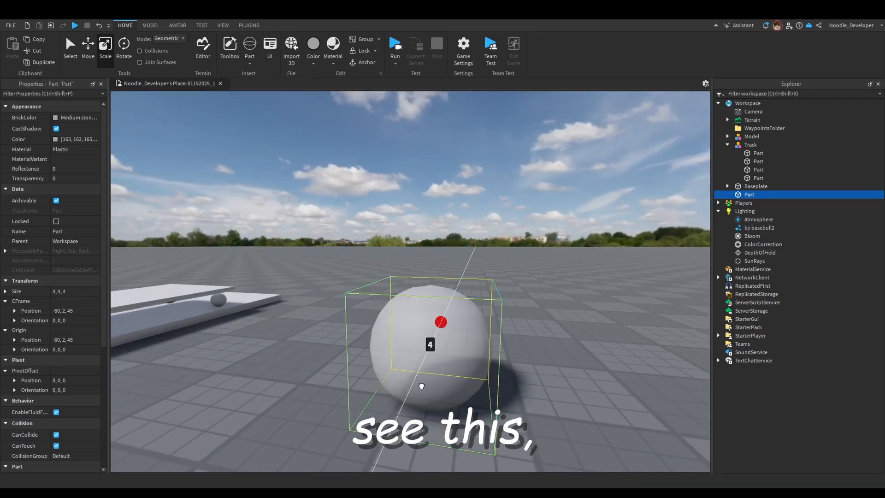
pyautogui.click(151, 25)
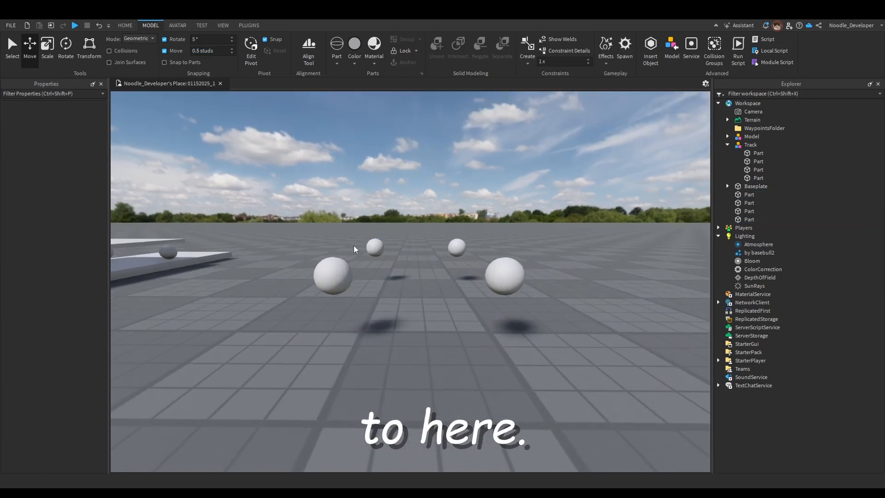
# Set the part shapes and build a hollow base box around the four balls, grouped as one Model
pyautogui.click(333, 277)
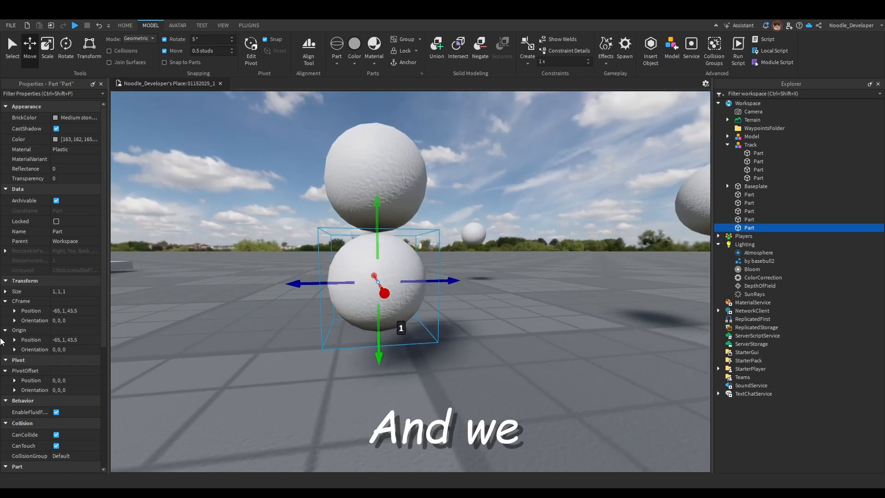
pyautogui.click(75, 365)
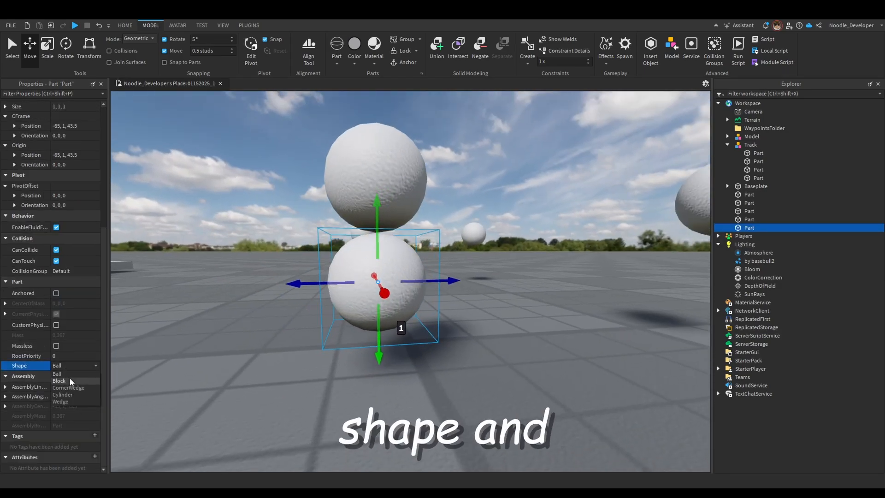
pyautogui.click(59, 381)
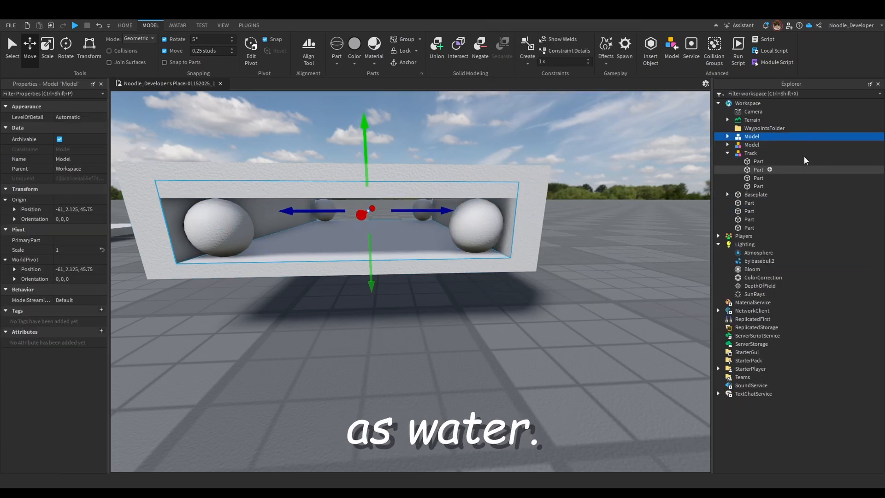
# Rename the model Bogie, its balls Glider and its frame BogieBase
pyautogui.rightClick(751, 136)
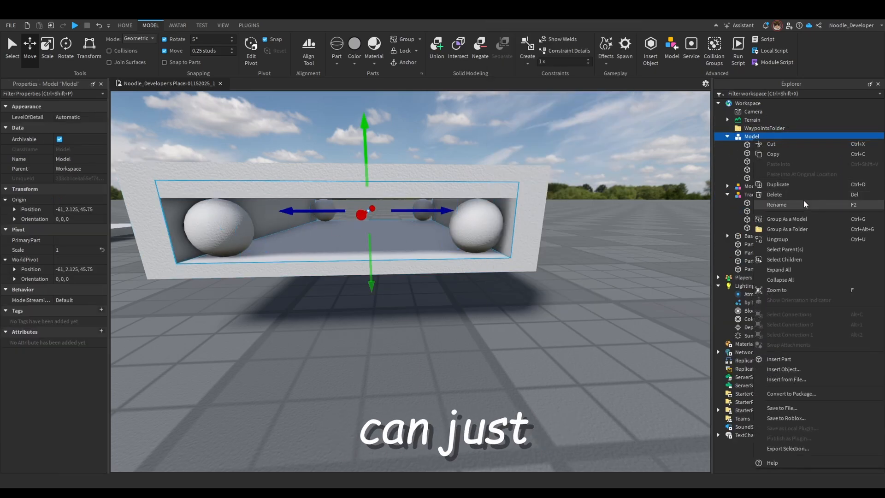
pyautogui.click(778, 205)
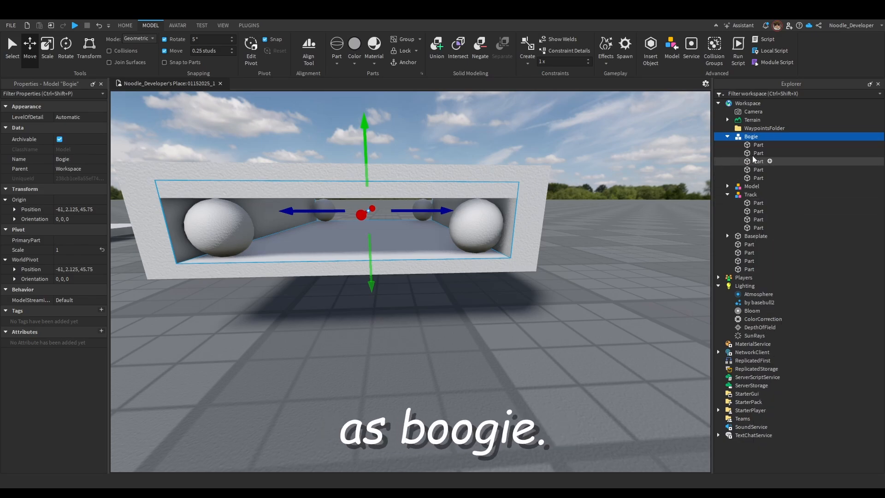
pyautogui.click(759, 170)
pyautogui.write('BogieBase')
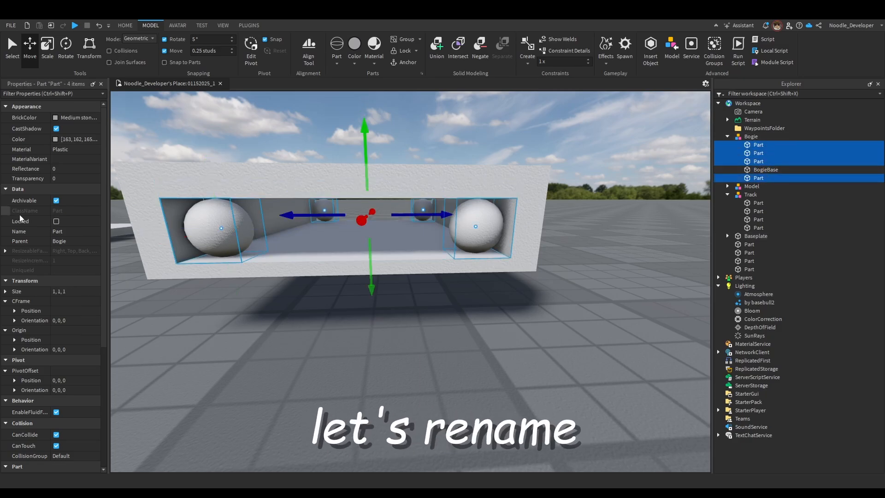
pyautogui.doubleClick(57, 231)
pyautogui.write('Glider')
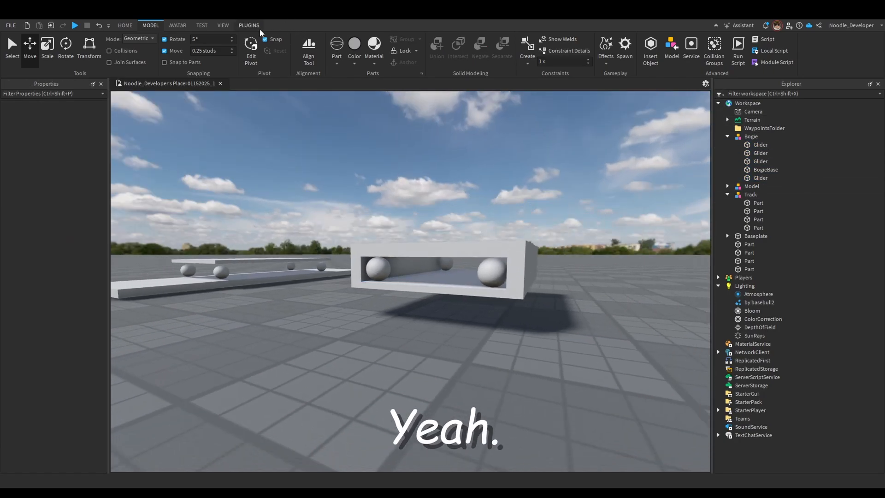
# Weld BogieBase to the four Gliders, turn off CanCollide on BogieBase and unanchor the Gliders
pyautogui.click(248, 25)
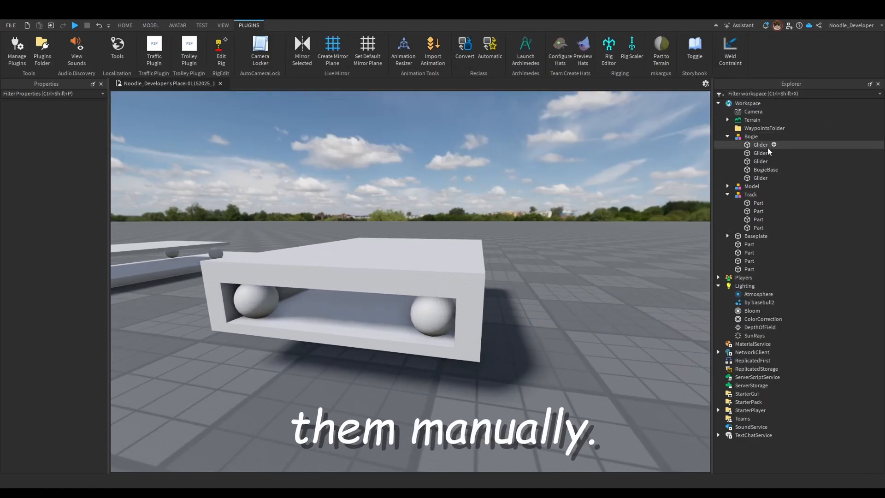
pyautogui.click(761, 177)
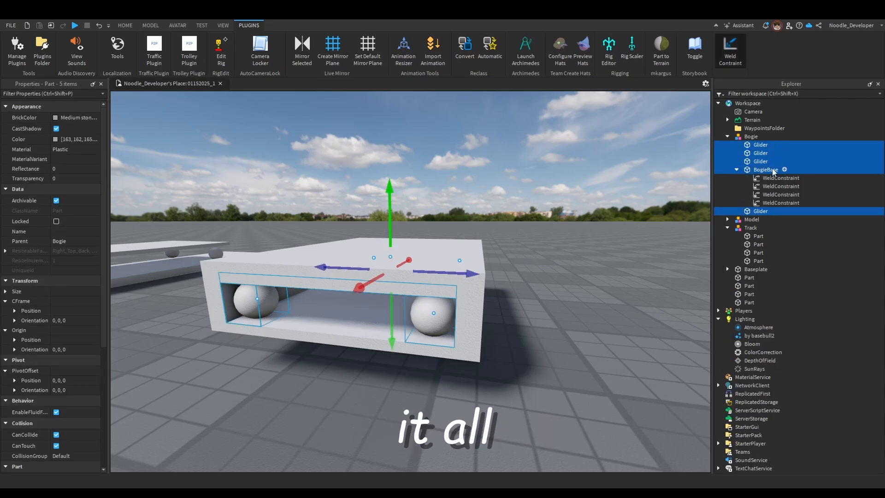
pyautogui.click(766, 169)
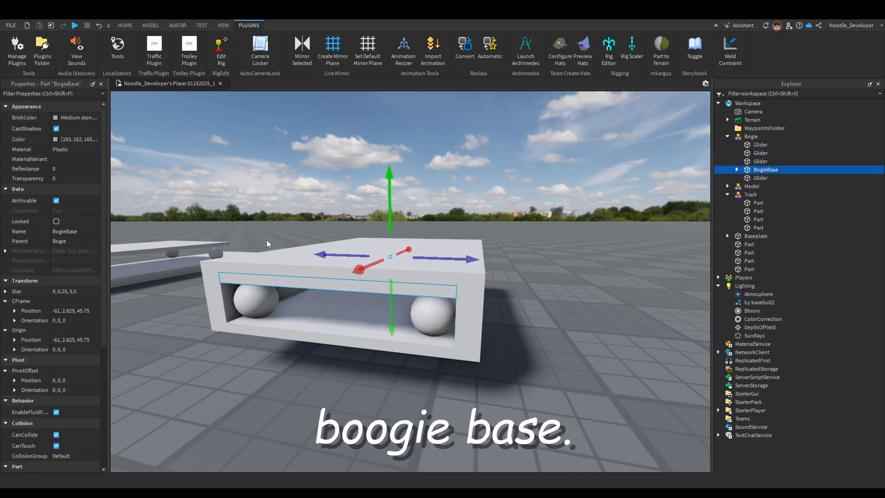
pyautogui.scroll(-3)
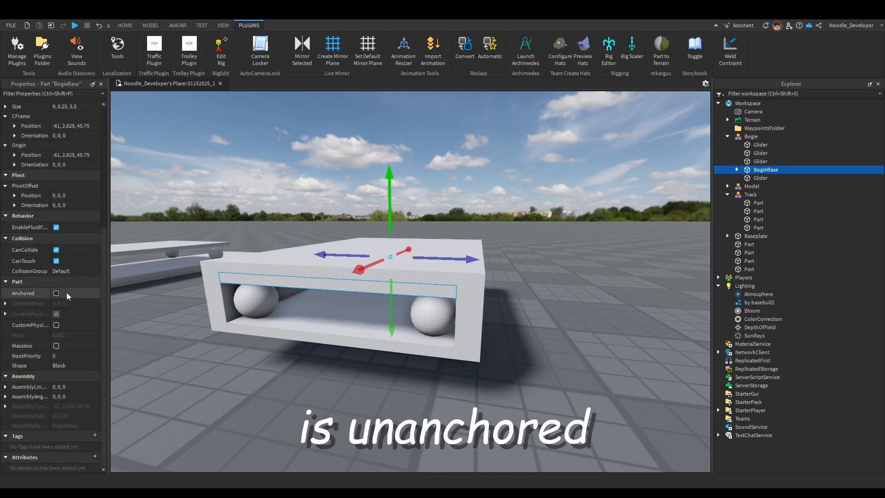
pyautogui.click(57, 250)
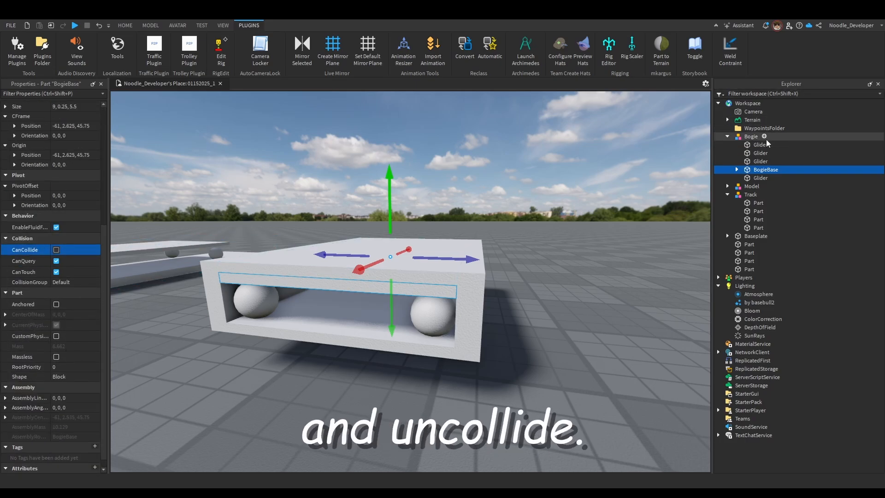
pyautogui.click(761, 145)
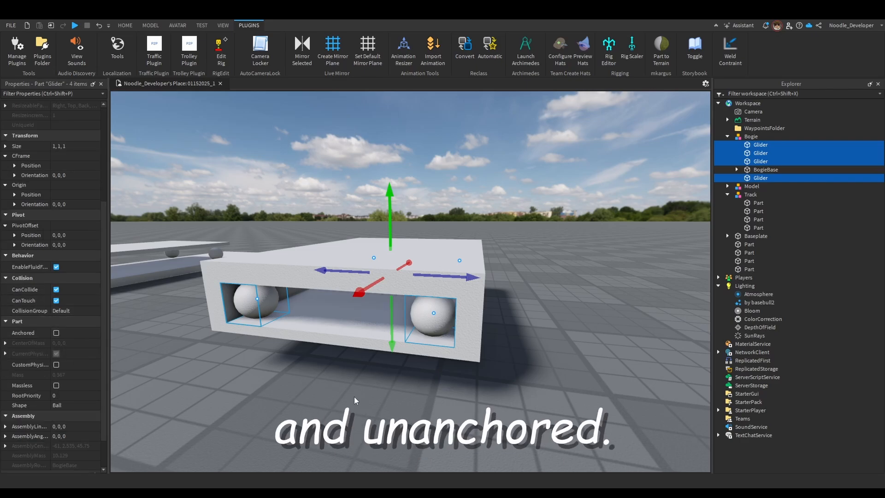
# Remove the loose Parts and extra Model, leaving Bogie, Track and Baseplate in the workspace
pyautogui.click(750, 195)
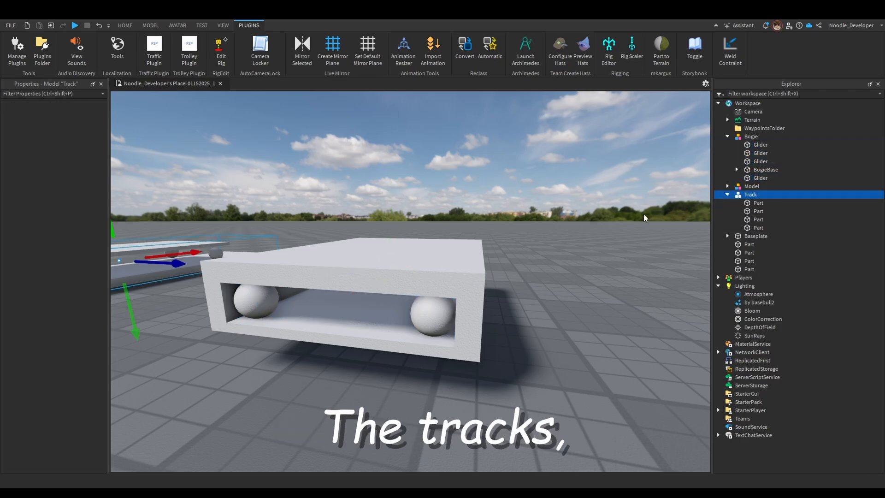
pyautogui.click(750, 253)
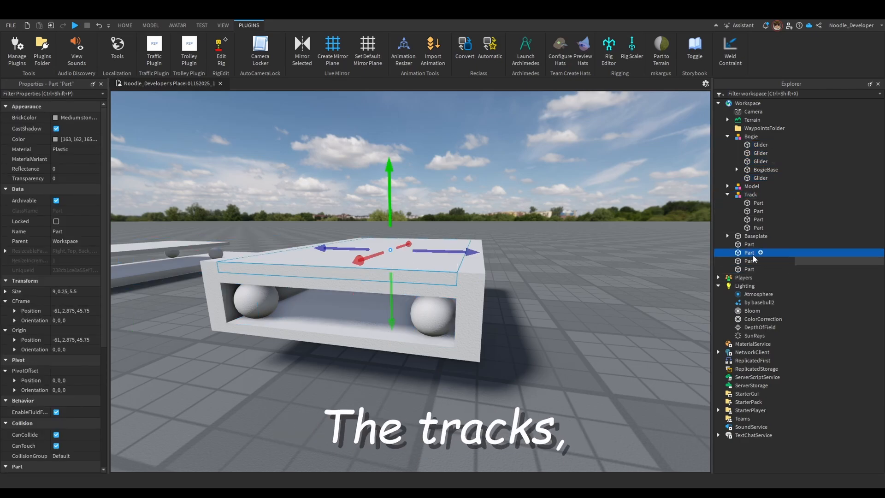
pyautogui.click(751, 195)
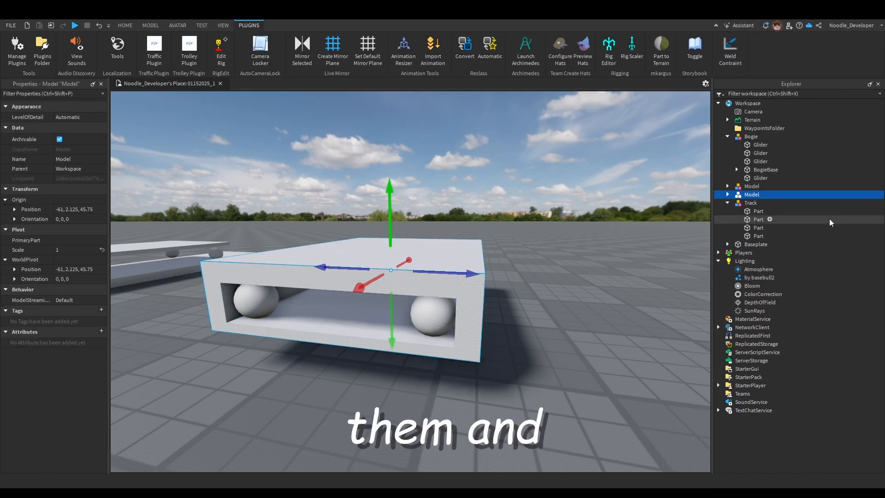
pyautogui.click(752, 195)
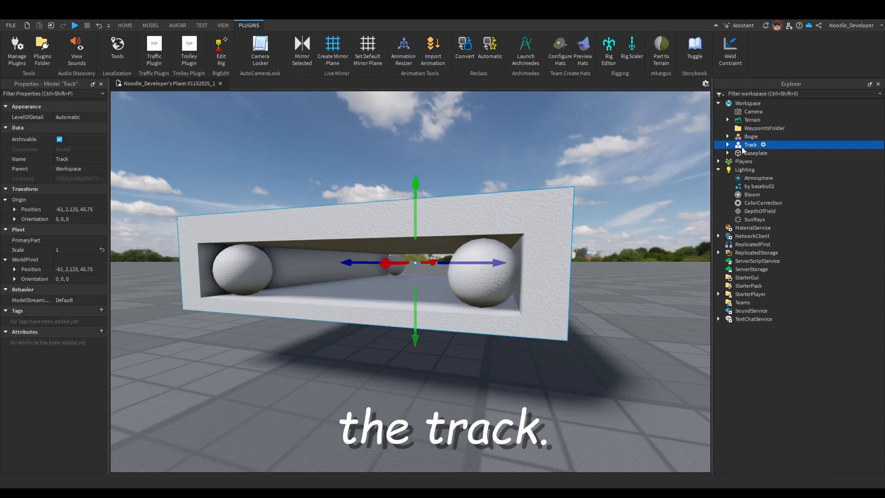
pyautogui.click(728, 145)
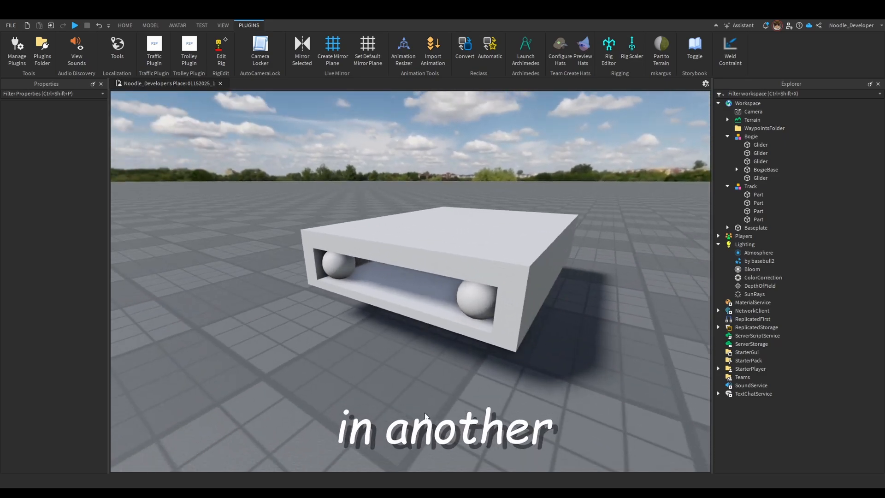
# Move the Bogie model so its Gliders rest on top of the Track slab
pyautogui.click(765, 169)
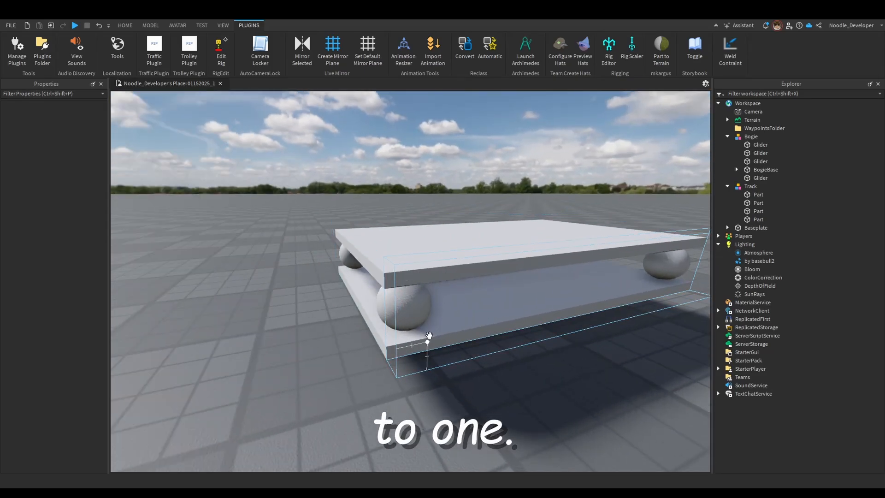
pyautogui.click(150, 26)
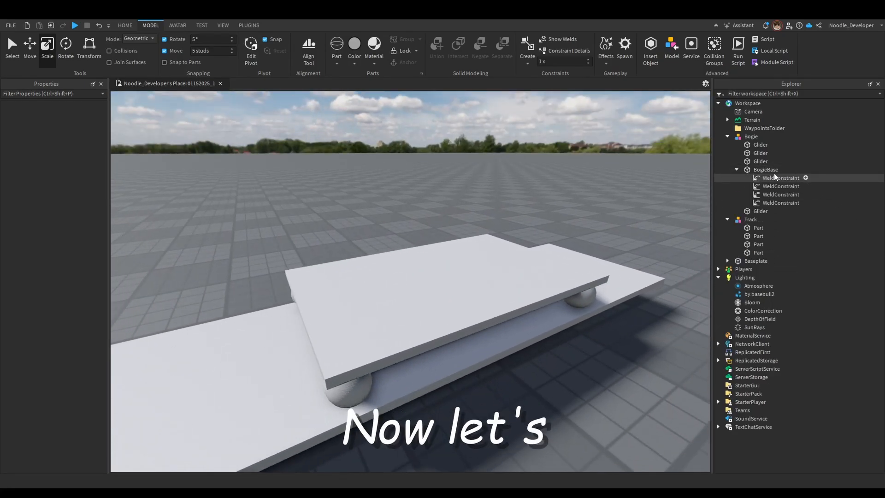
# Insert a LinearVelocity constraint under BogieBase
pyautogui.click(765, 169)
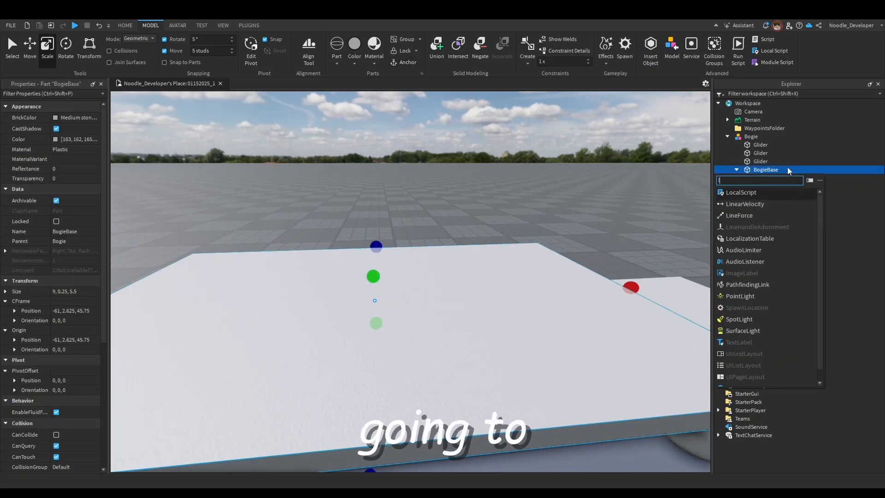
pyautogui.write('line')
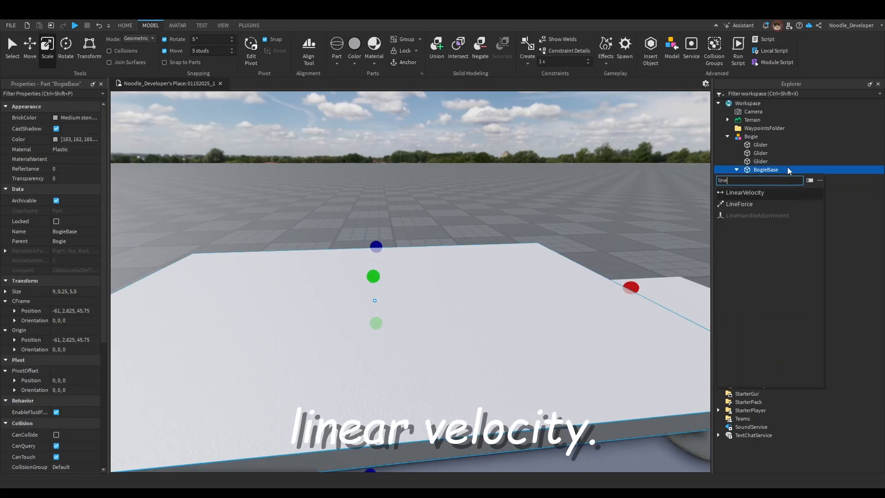
pyautogui.click(745, 192)
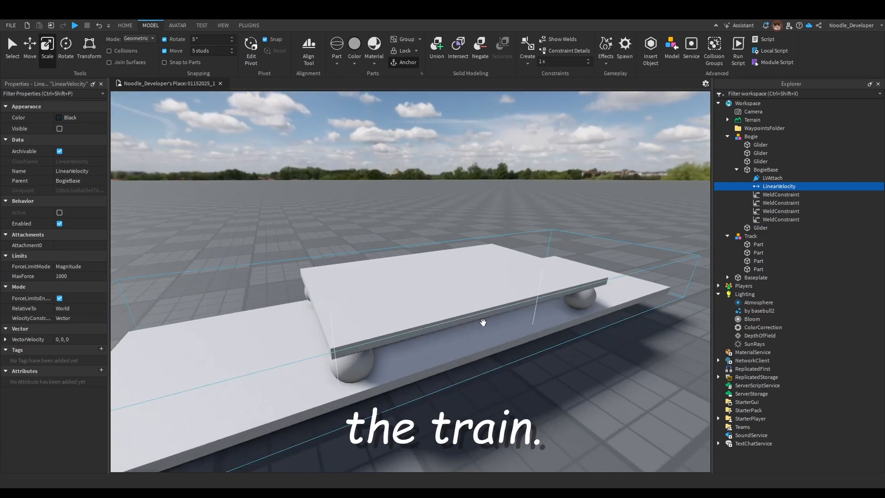
# Set the LinearVelocity RelativeTo Attachment0, constraint mode Line, Attachment0 LVAttach, LineVelocity 10
pyautogui.click(79, 308)
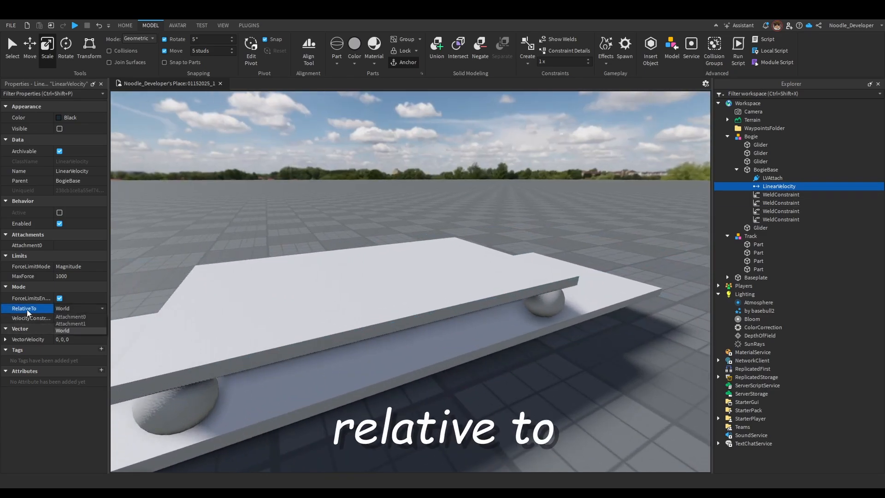
pyautogui.click(71, 316)
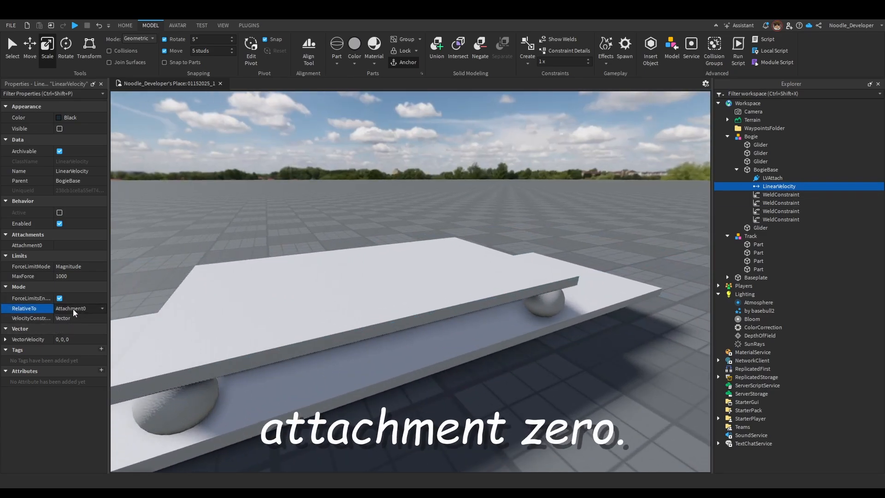
pyautogui.click(80, 319)
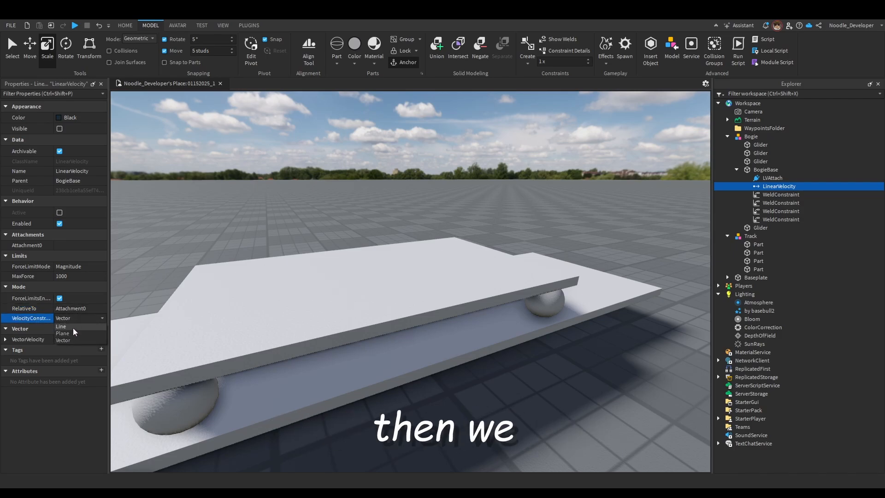
pyautogui.click(61, 327)
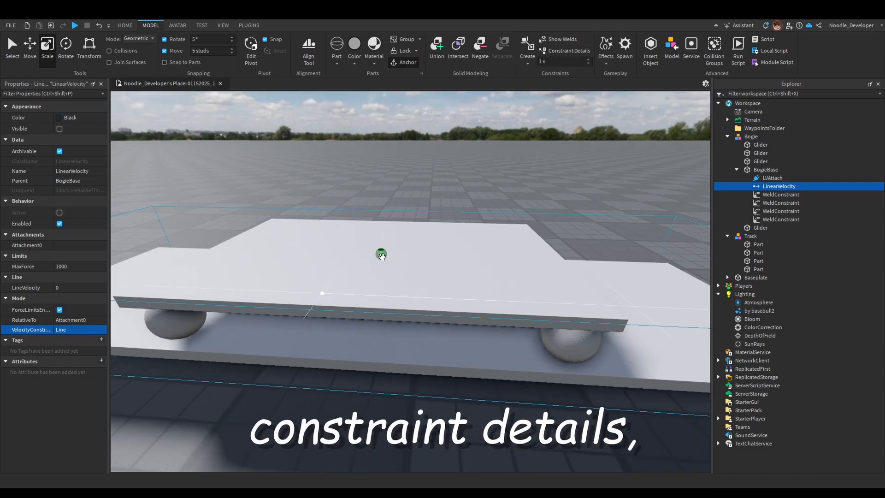
pyautogui.click(27, 245)
pyautogui.write('10')
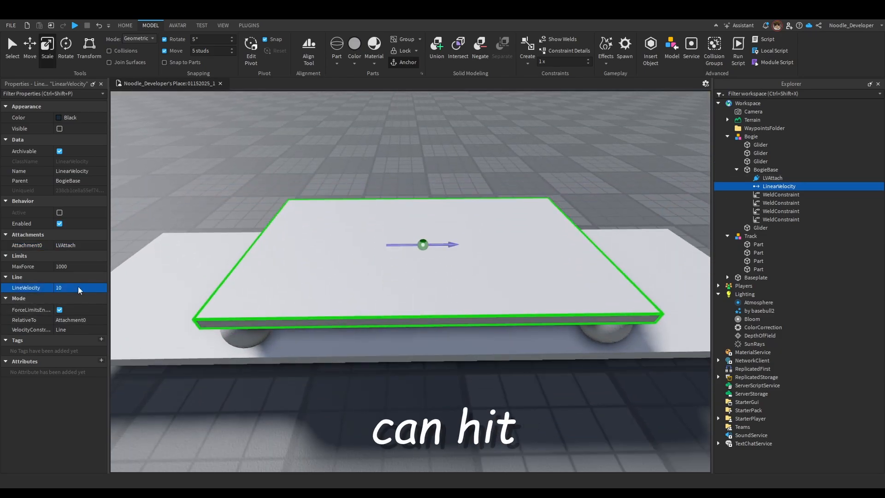
pyautogui.click(751, 235)
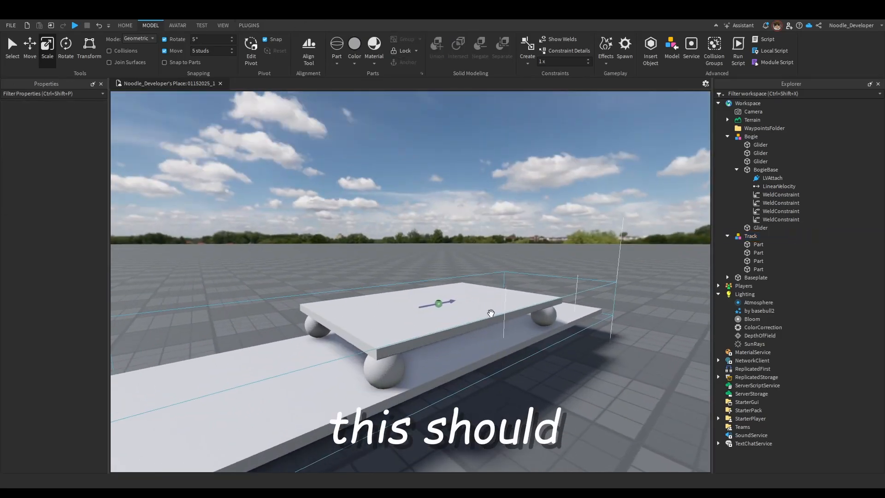
# Make the Track's thin side walls transparent so only the flat base shows
pyautogui.click(750, 236)
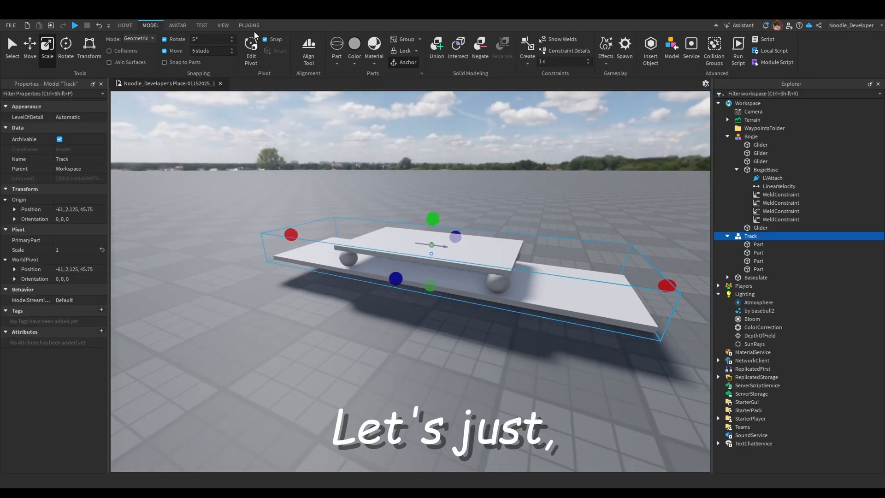
pyautogui.click(248, 25)
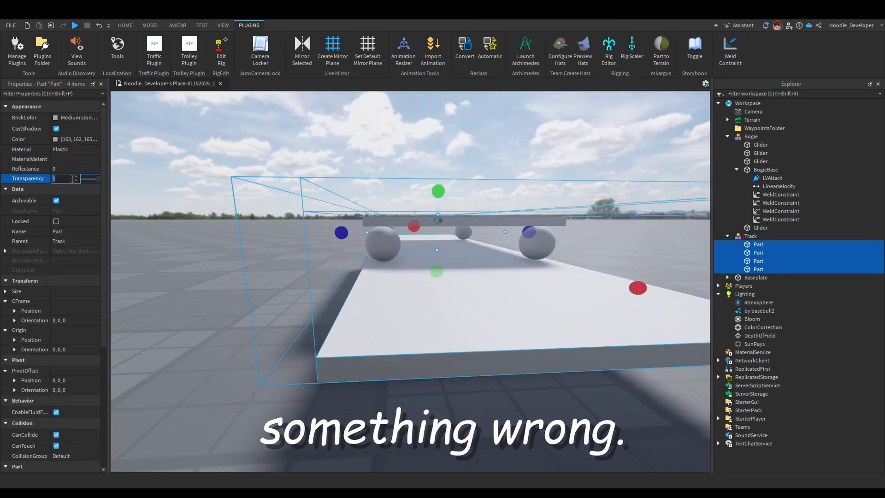
pyautogui.write('0')
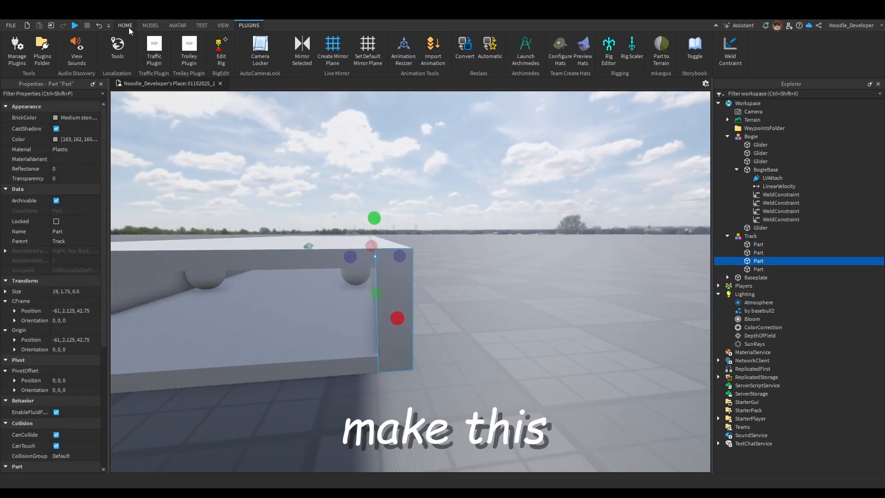
pyautogui.click(151, 24)
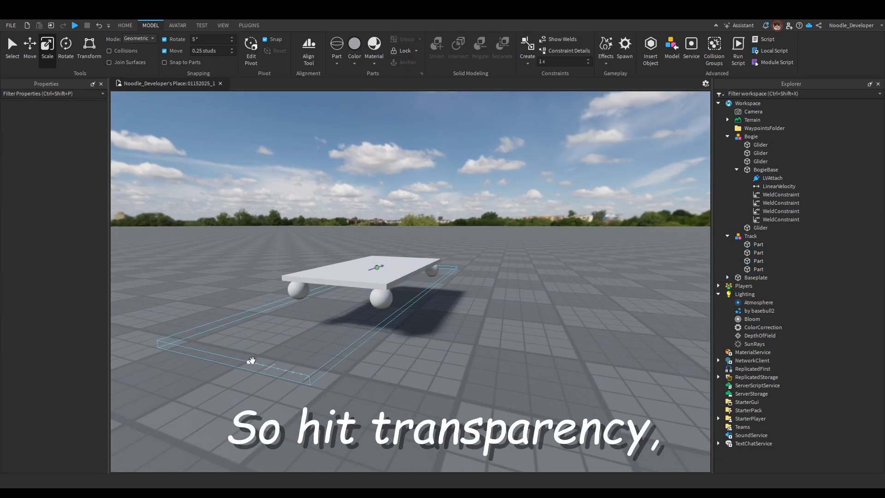
# Shift the Track model so the Bogie sits at one end of the slab
pyautogui.click(758, 253)
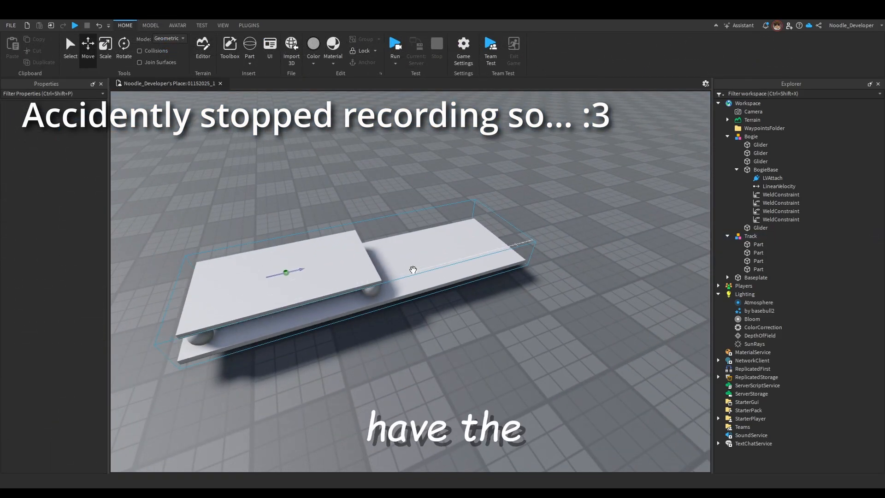
pyautogui.click(750, 236)
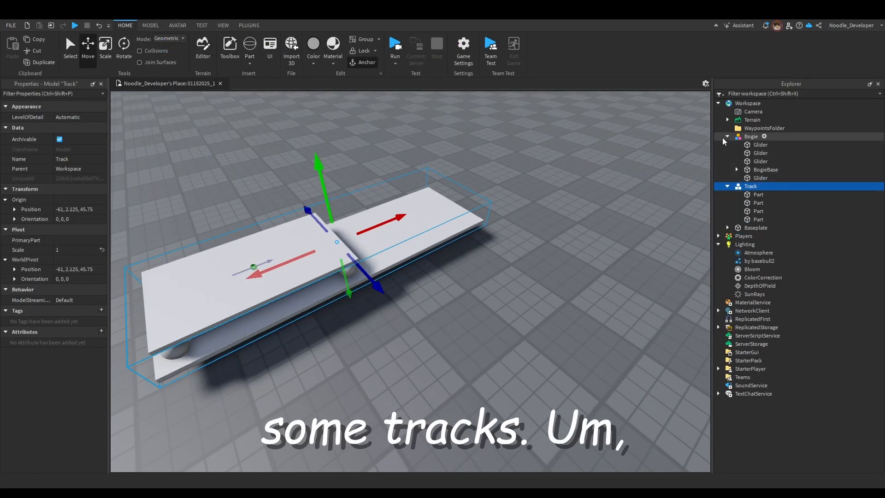
pyautogui.click(761, 145)
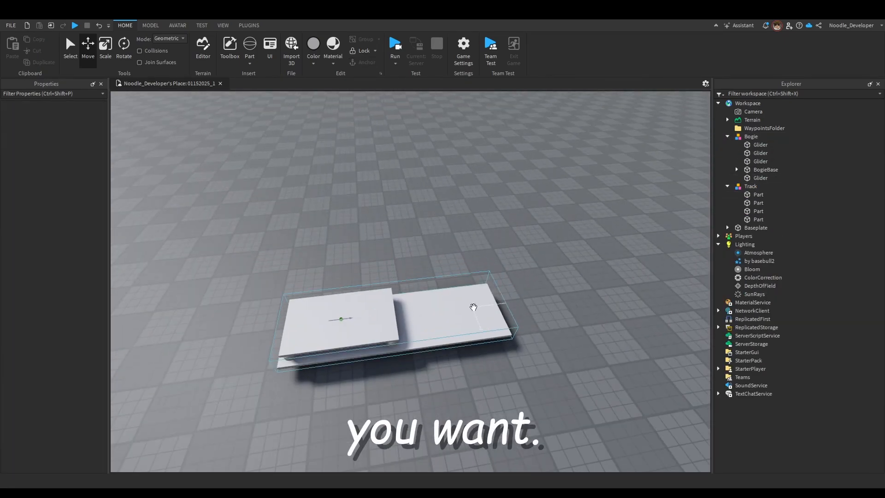
# Extend the Track with Archimedes: straight copies, then curved segments at Angle 5 with Flip Axis
pyautogui.click(248, 25)
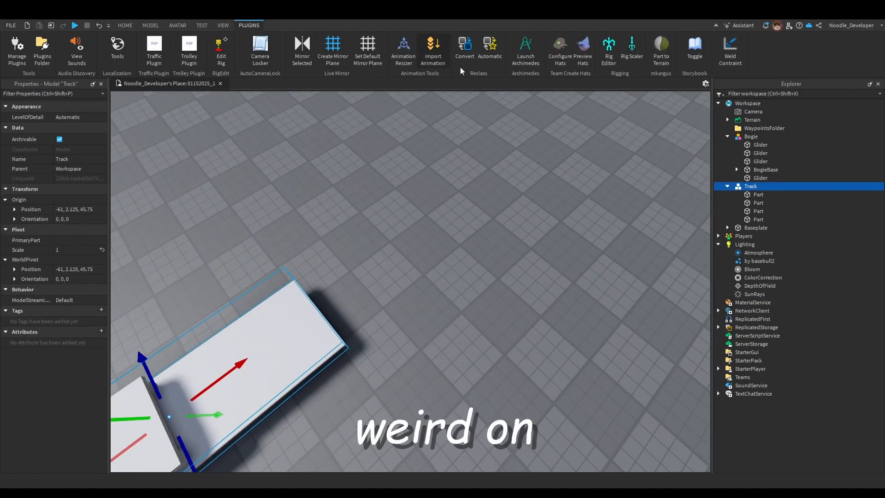
pyautogui.click(525, 49)
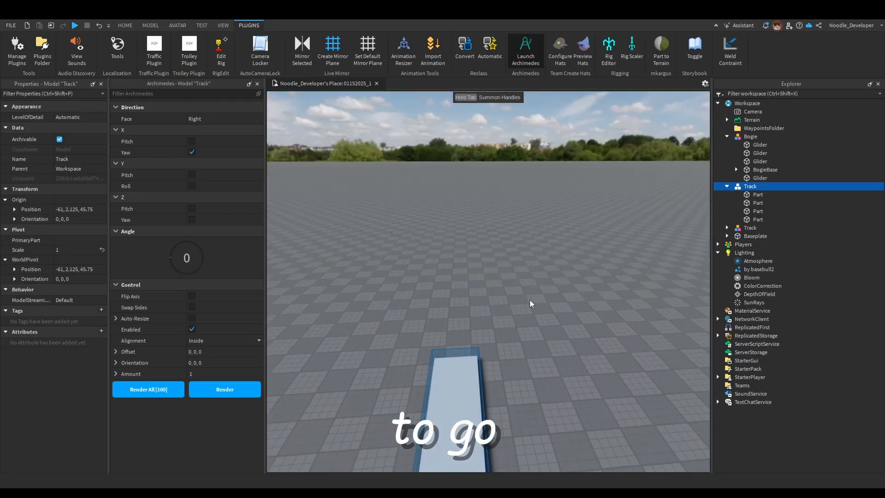
pyautogui.click(224, 389)
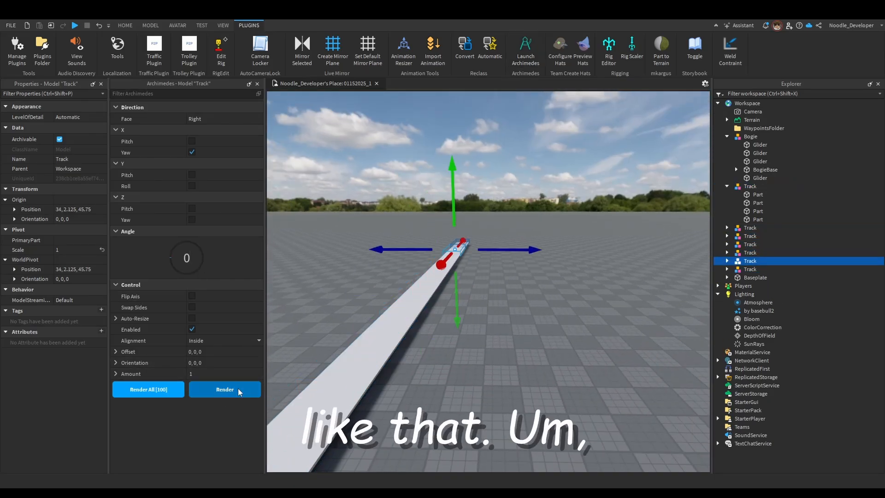
pyautogui.click(224, 390)
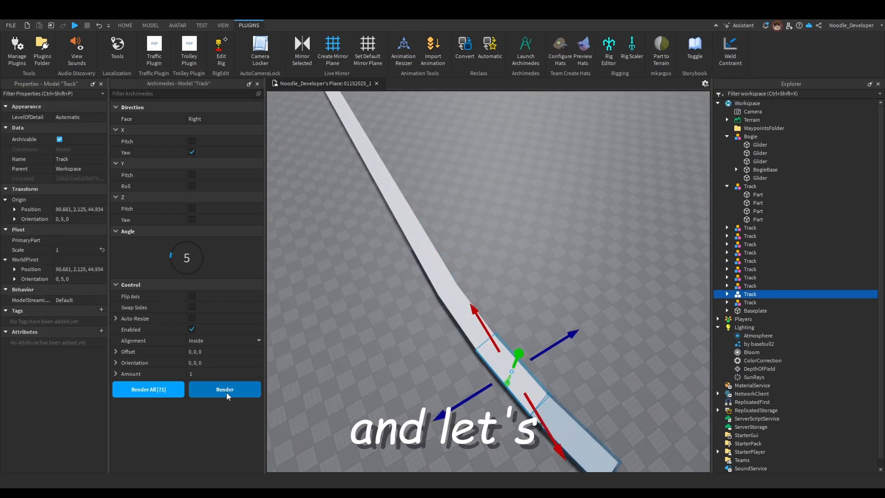
pyautogui.click(225, 390)
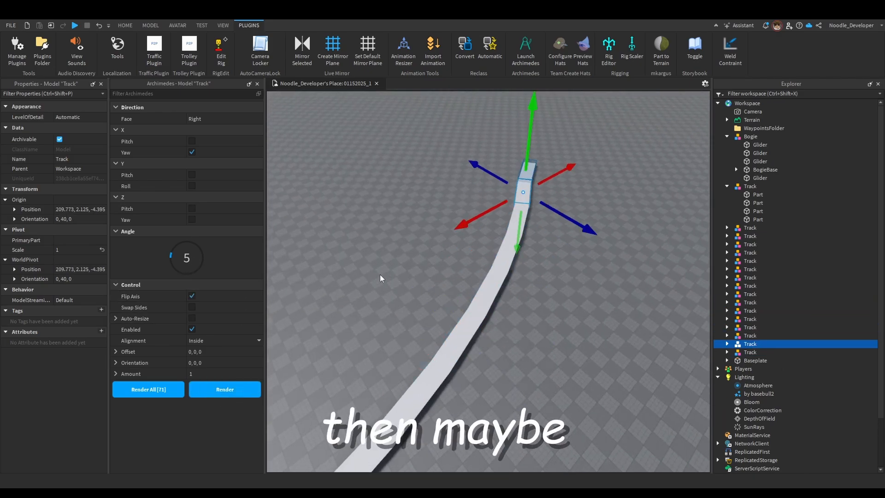
pyautogui.click(224, 389)
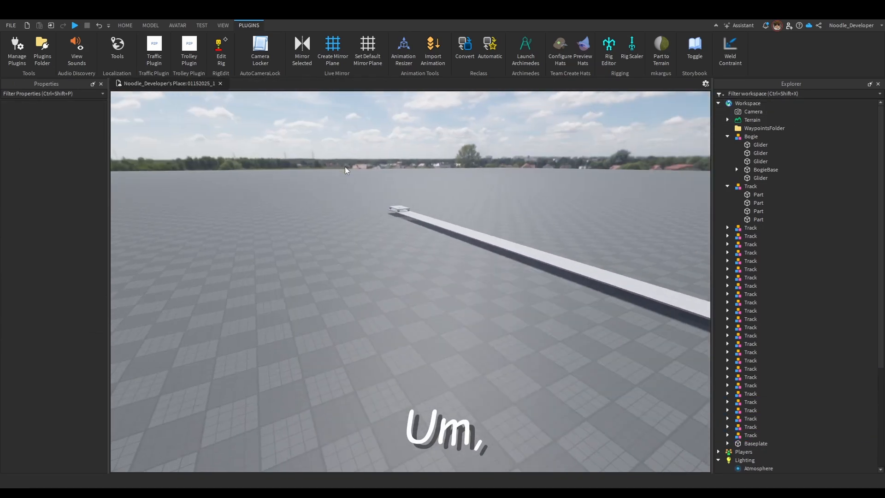
# Run a playtest of the bogie moving on the track, then stop and duplicate the Bogie further along
pyautogui.click(753, 111)
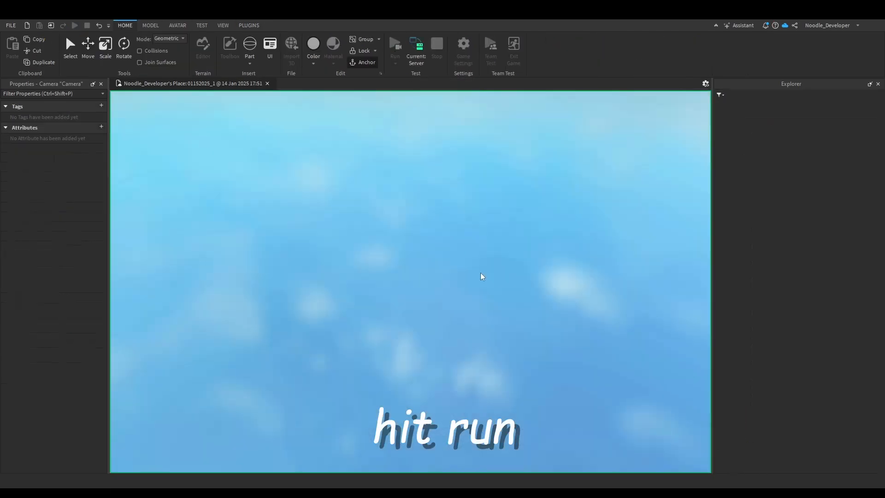
pyautogui.click(395, 46)
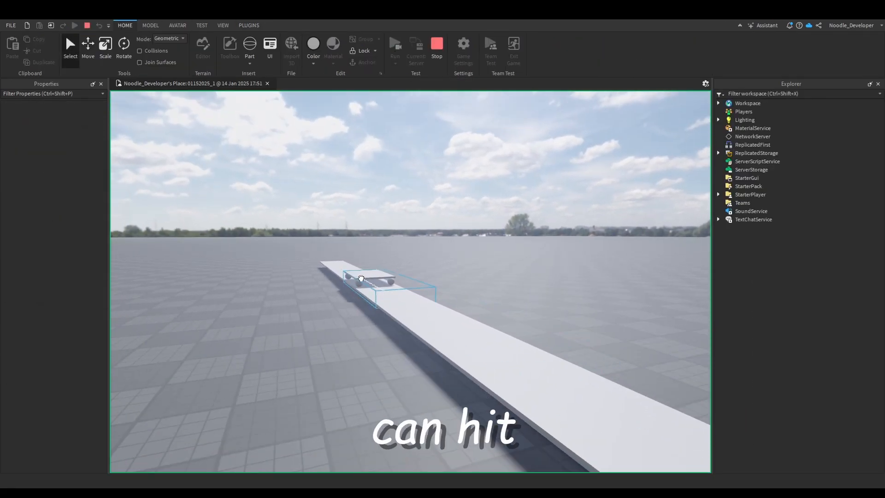
pyautogui.click(750, 137)
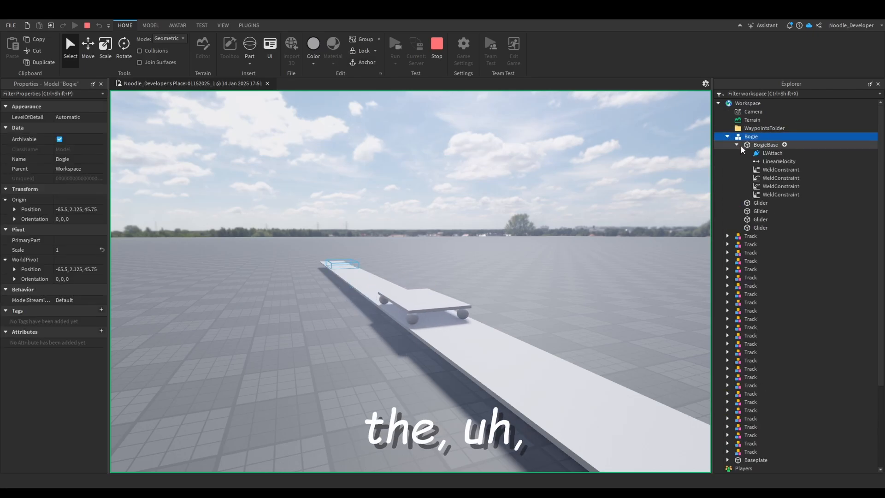
pyautogui.click(779, 160)
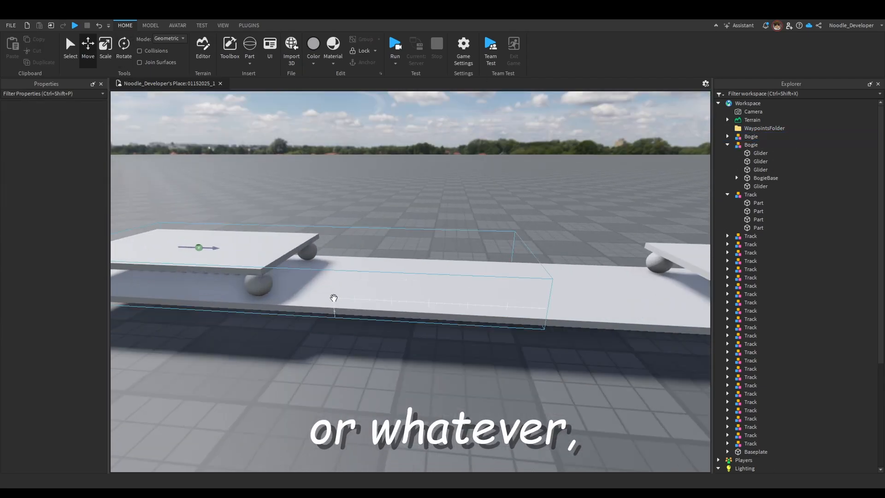
# Group the two Bogie models into one Model with Ctrl+G
pyautogui.click(780, 160)
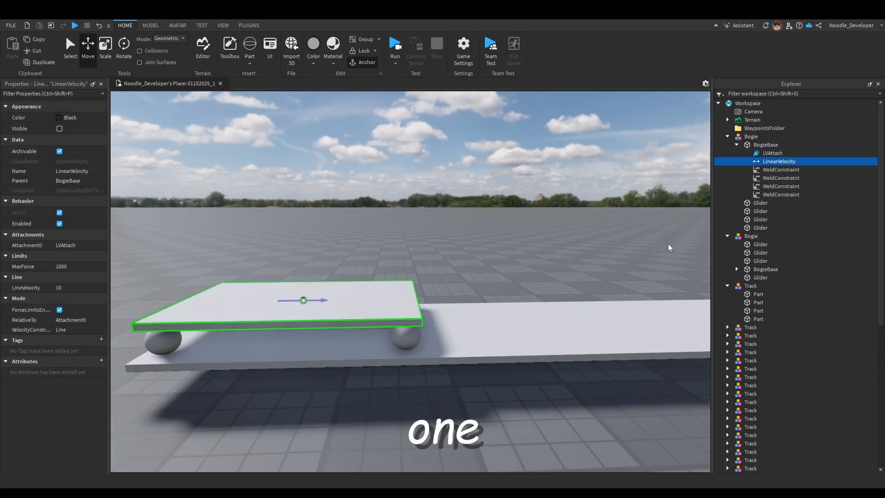
pyautogui.moveTo(87, 219)
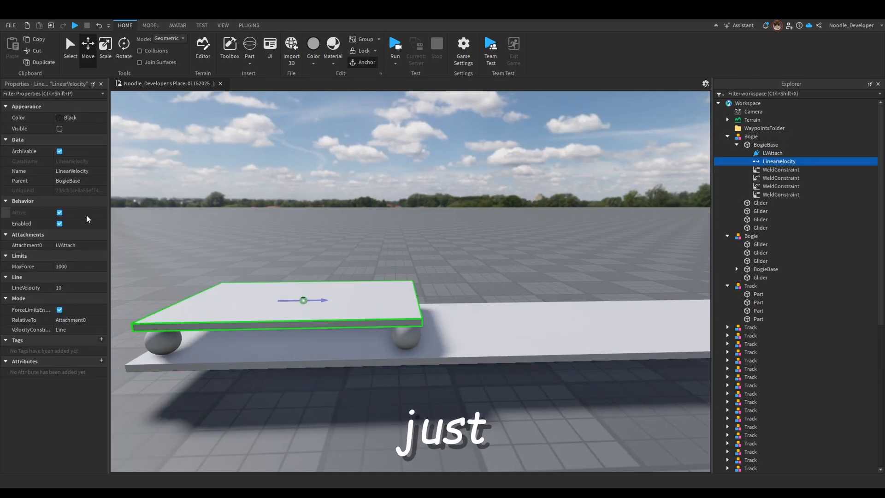
pyautogui.click(759, 319)
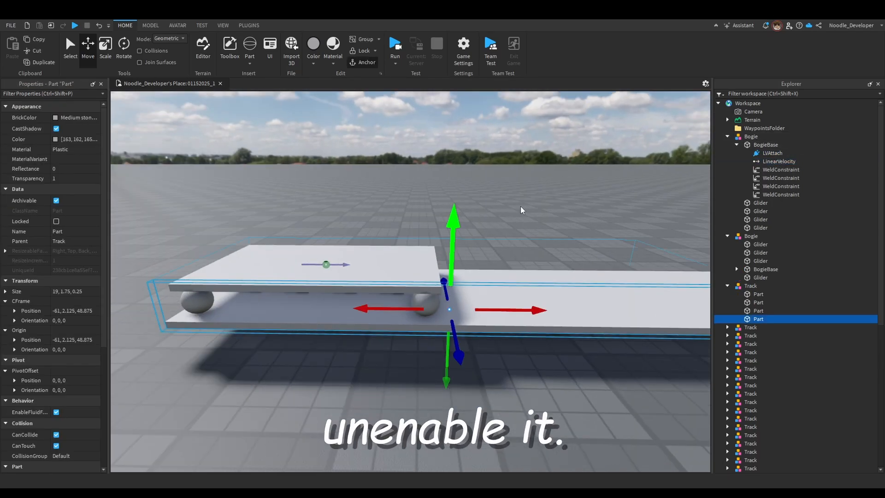
pyautogui.click(750, 137)
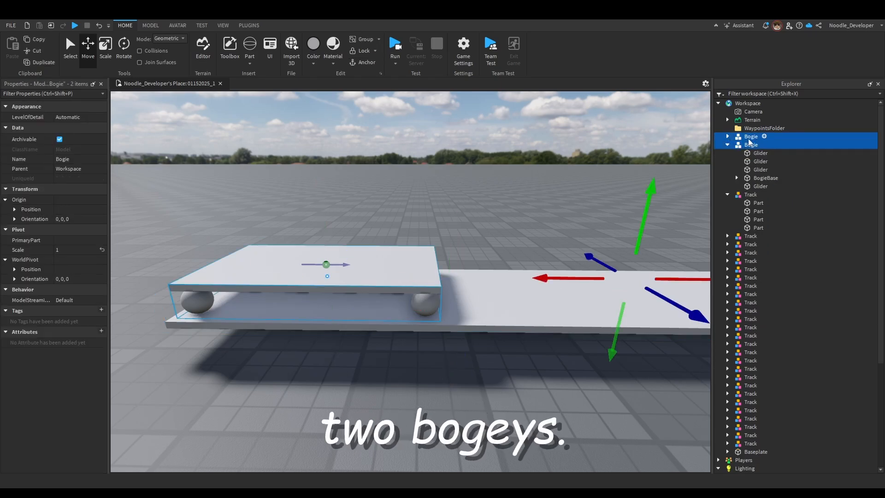
pyautogui.click(728, 137)
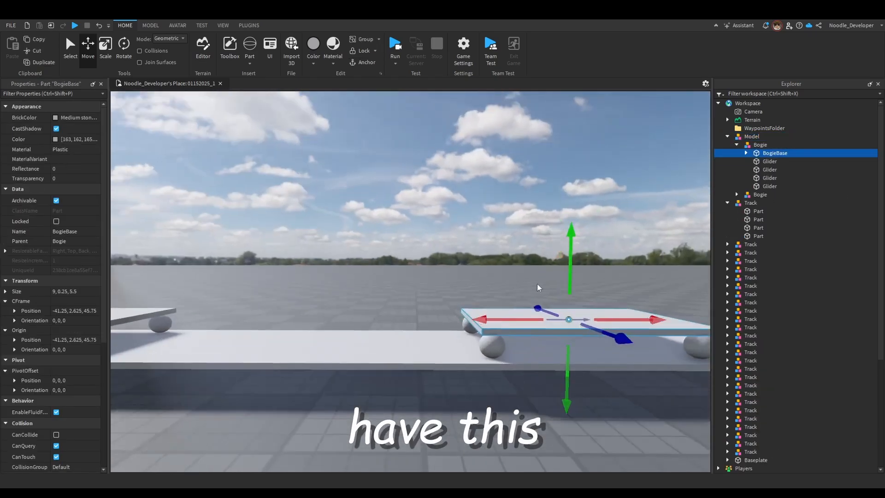
pyautogui.click(746, 153)
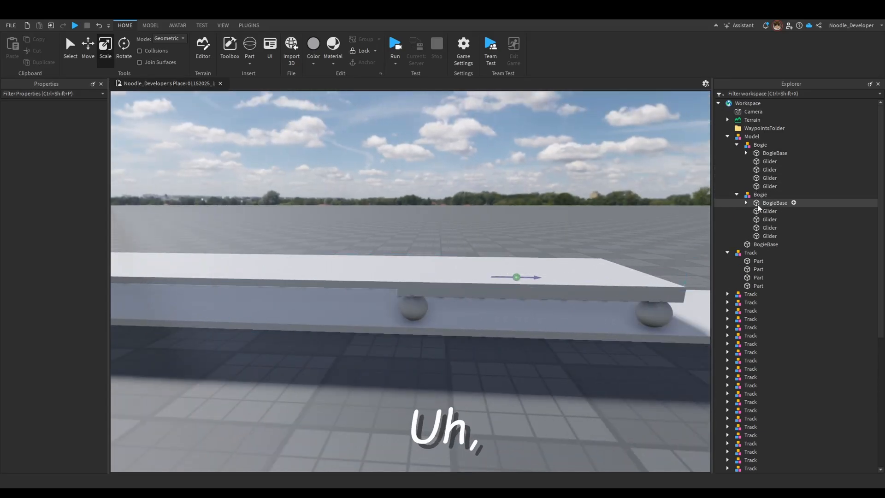
# Move LVAttach and LinearVelocity from the rear bogie's base into the train's top-level BogieBase
pyautogui.click(746, 203)
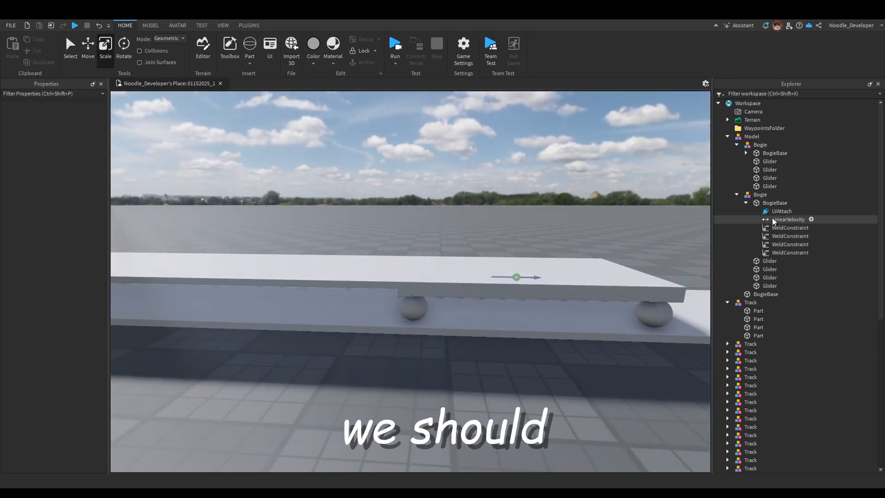
pyautogui.click(785, 220)
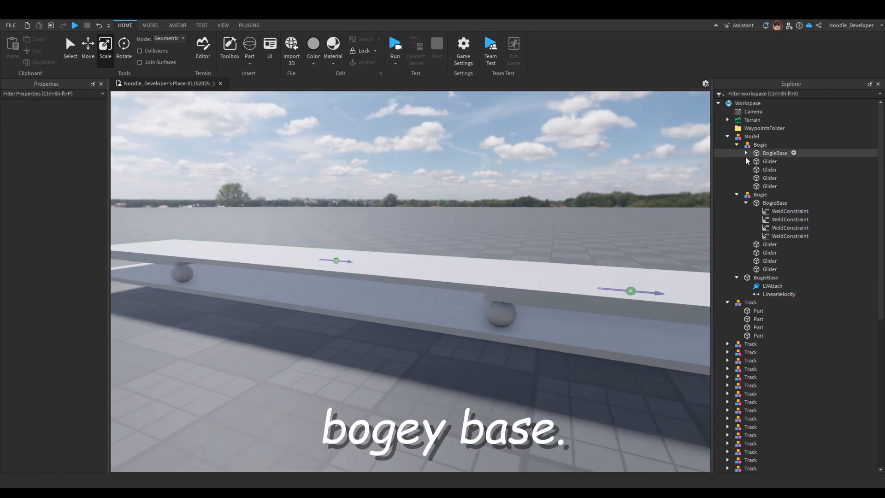
pyautogui.click(781, 169)
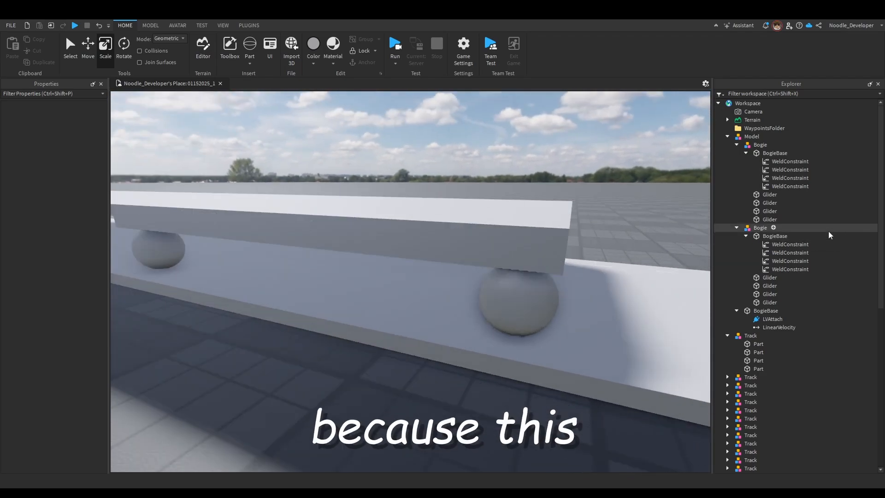
pyautogui.click(746, 153)
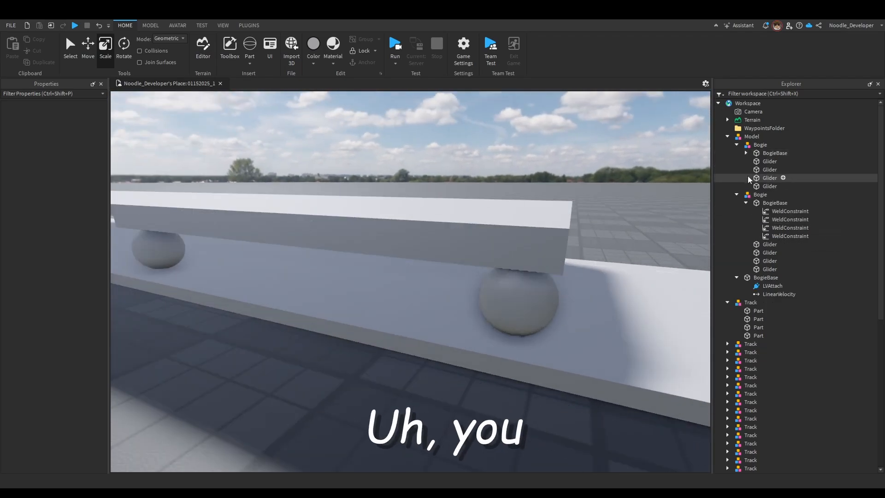
# Add an Attachment to the rear bogie base and copy it into the train's main base
pyautogui.click(737, 145)
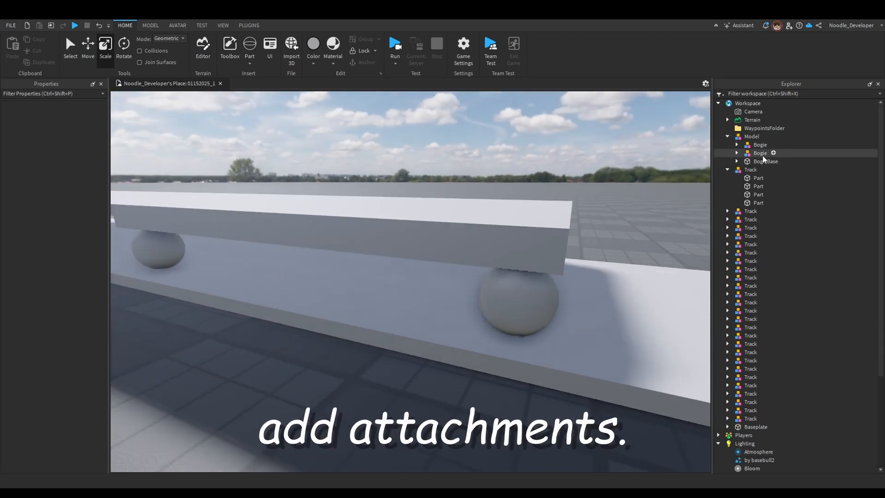
pyautogui.click(774, 152)
pyautogui.write('att')
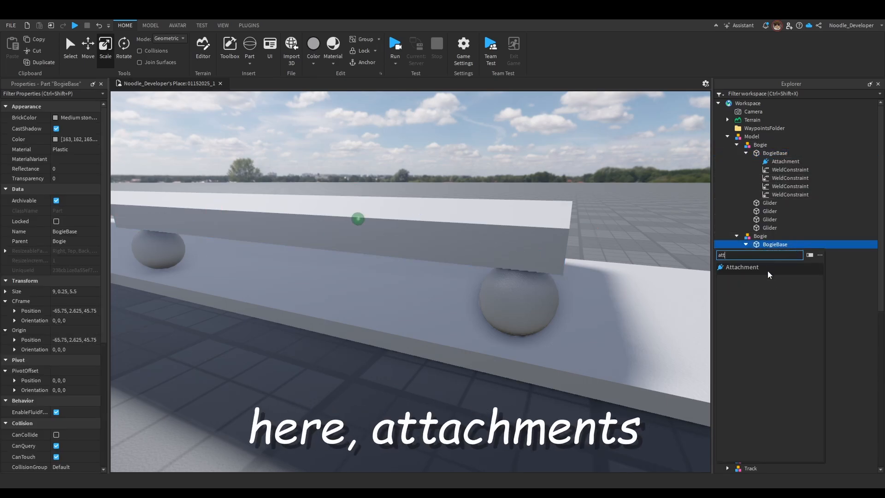
pyautogui.click(742, 267)
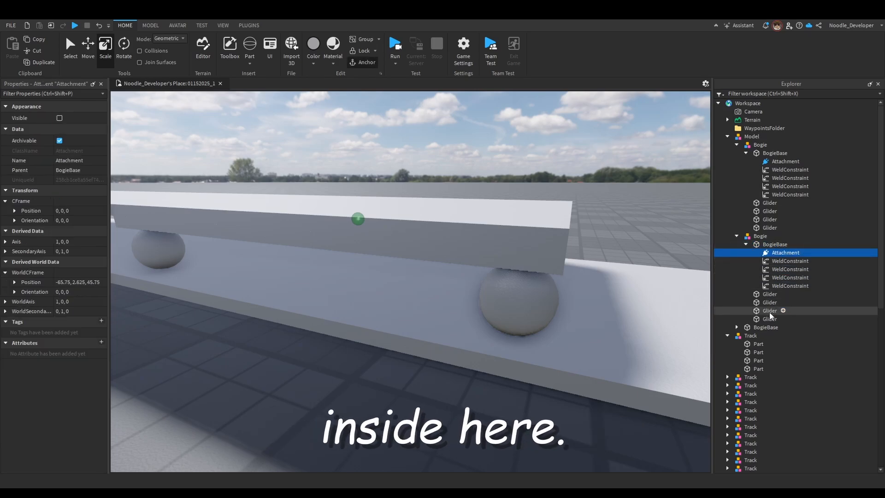
pyautogui.click(765, 328)
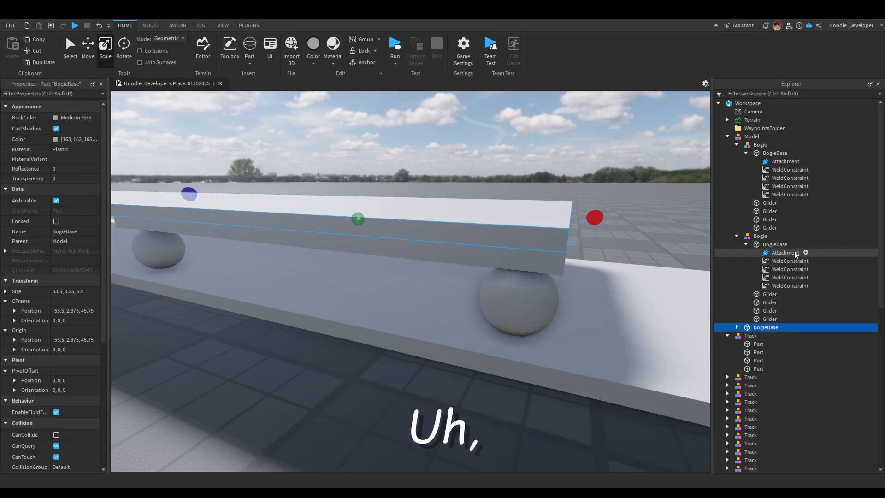
pyautogui.rightClick(765, 328)
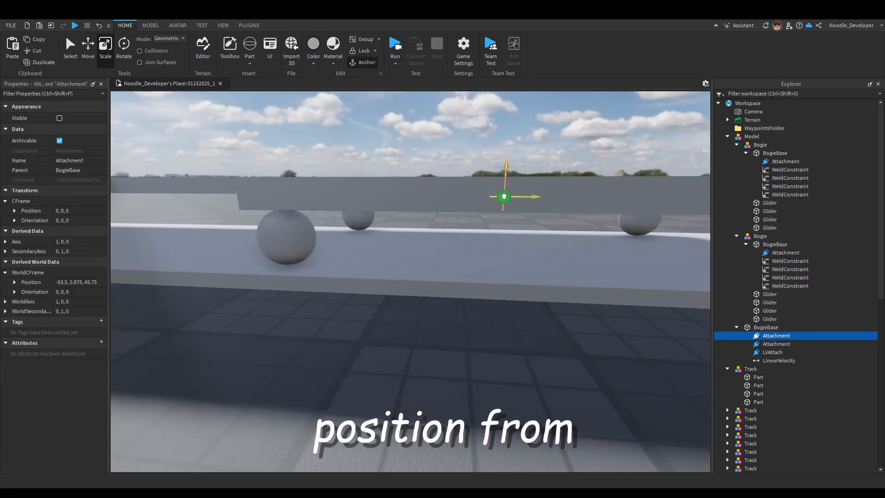
# Copy each bogie attachment's WorldCFrame position onto the matching train base attachment
pyautogui.click(785, 161)
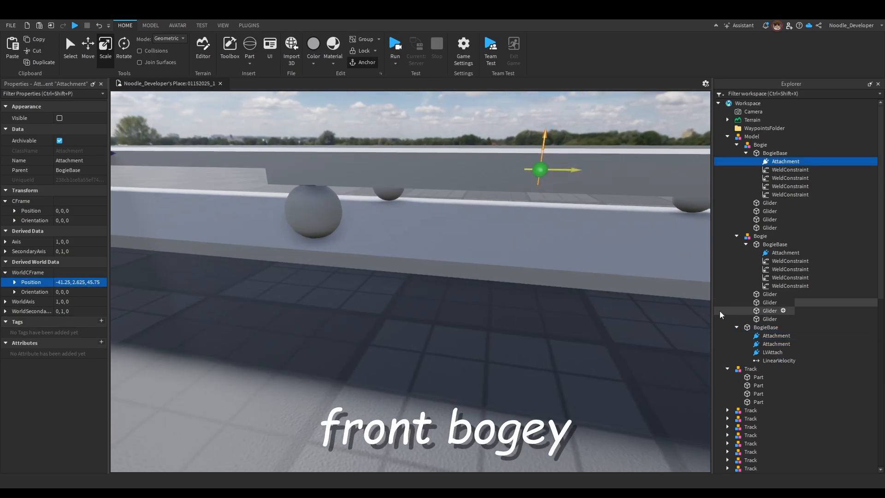
pyautogui.click(775, 336)
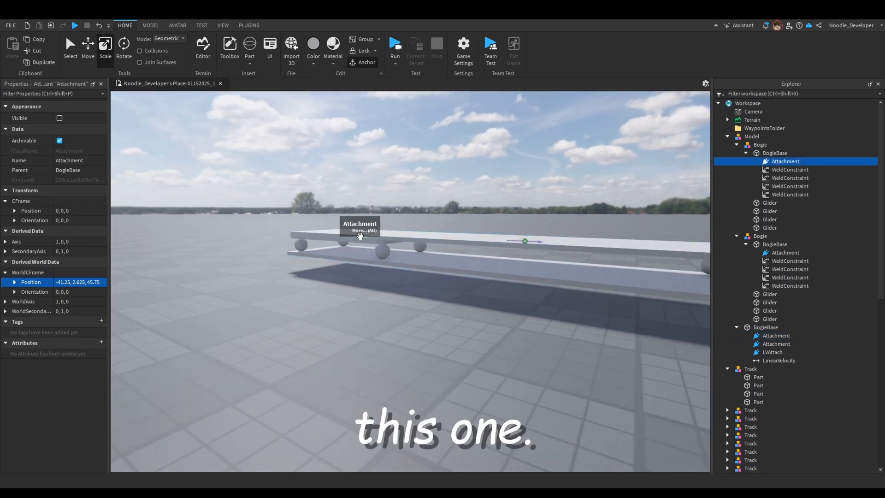
pyautogui.click(785, 253)
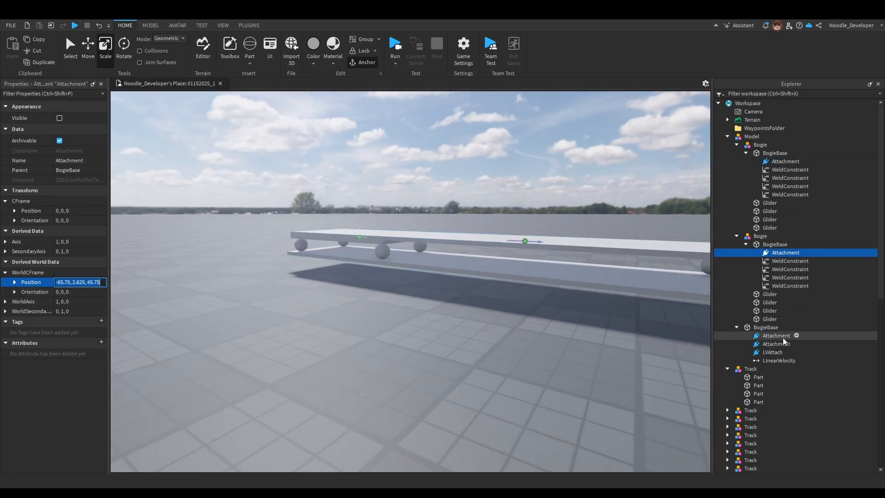
pyautogui.click(776, 344)
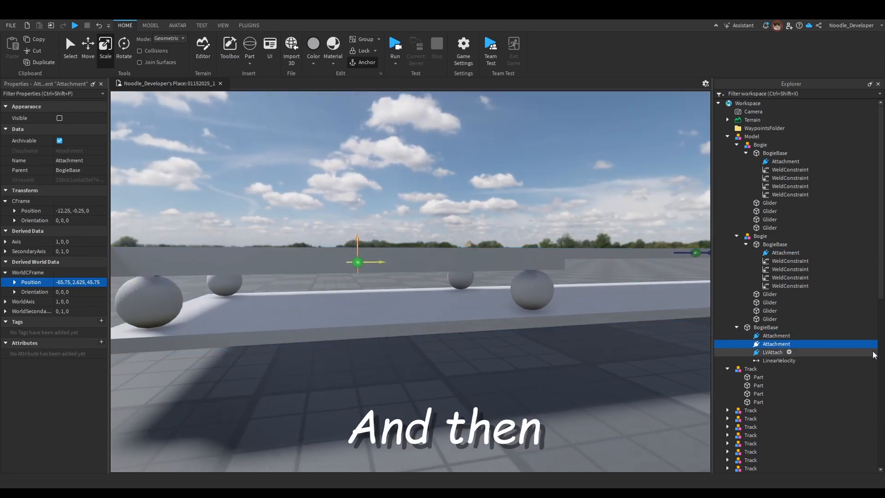
# Insert a HingeConstraint in the train base linking its attachment to the rear bogie's attachment
pyautogui.write('hin')
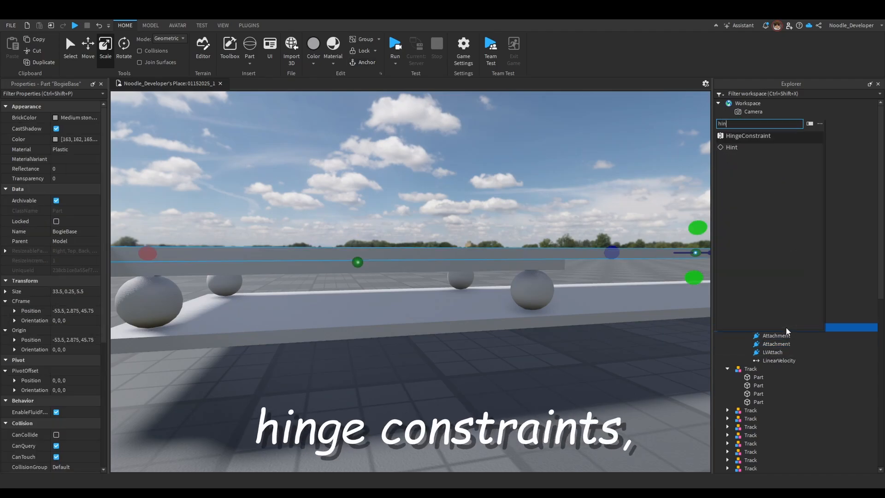
pyautogui.click(748, 135)
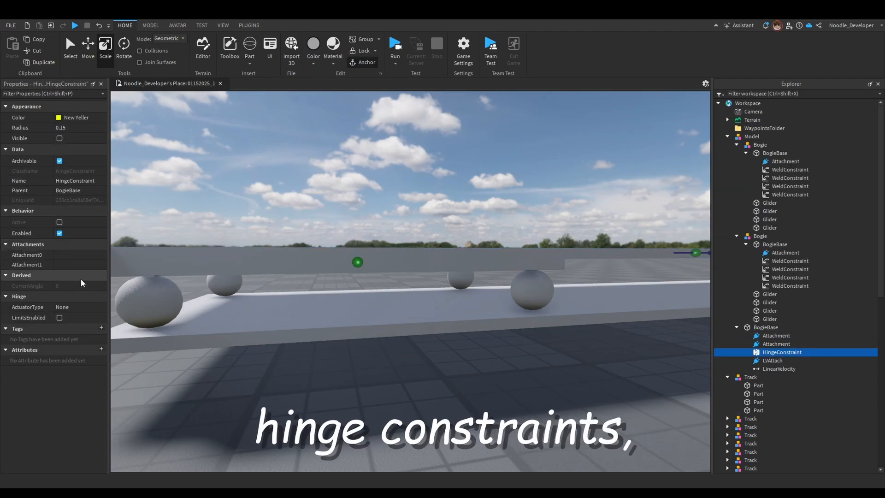
pyautogui.click(27, 255)
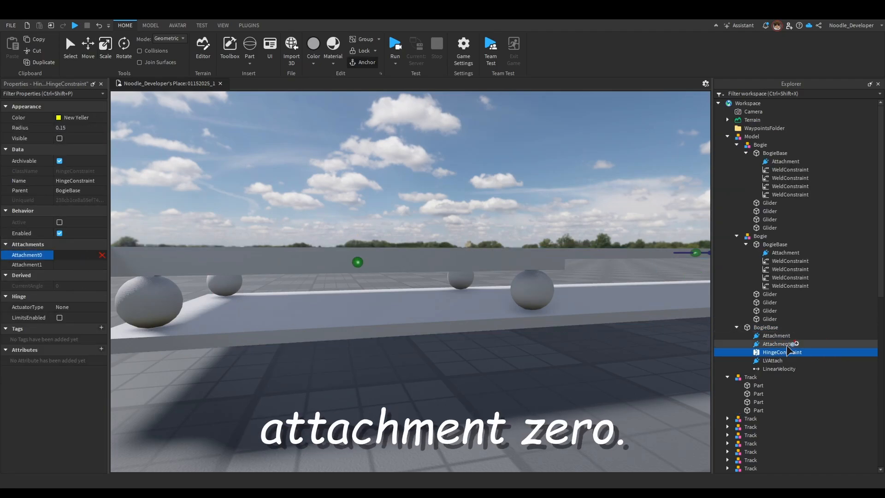
pyautogui.click(776, 344)
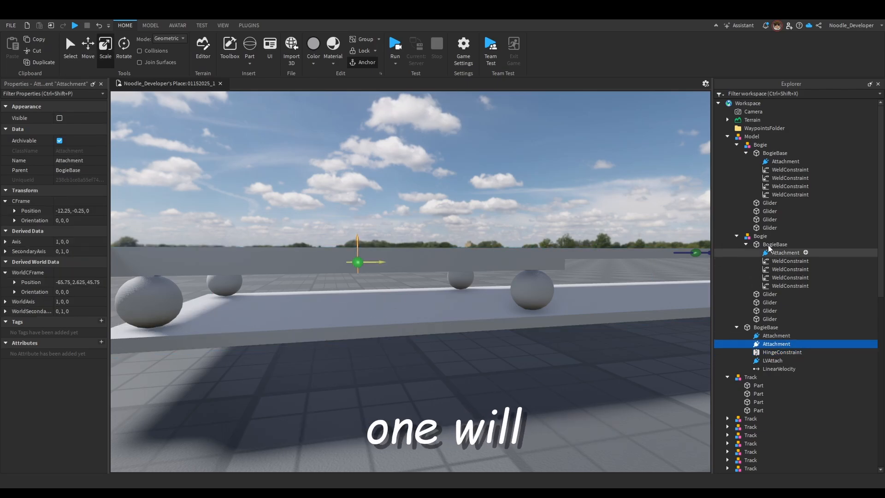
pyautogui.click(786, 252)
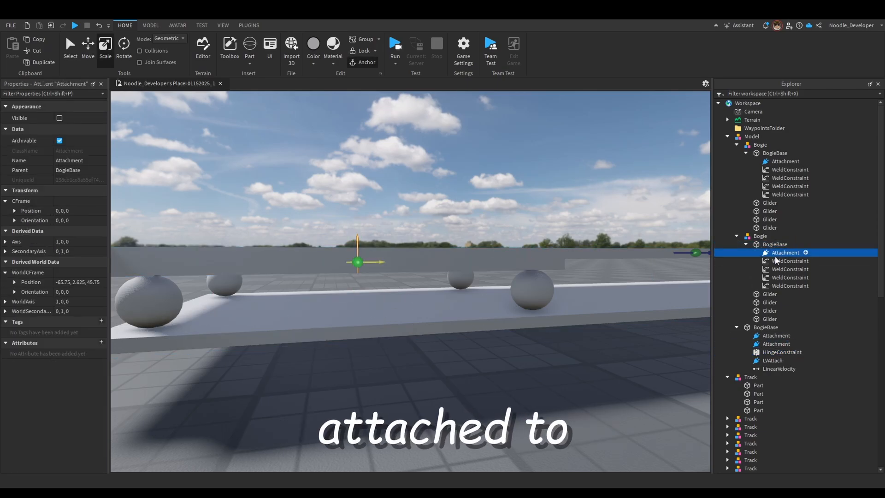
pyautogui.click(783, 351)
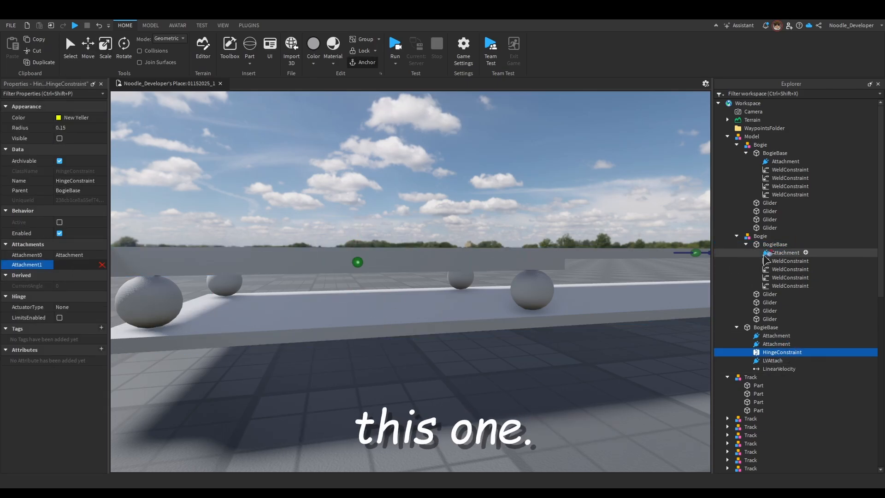
pyautogui.click(784, 252)
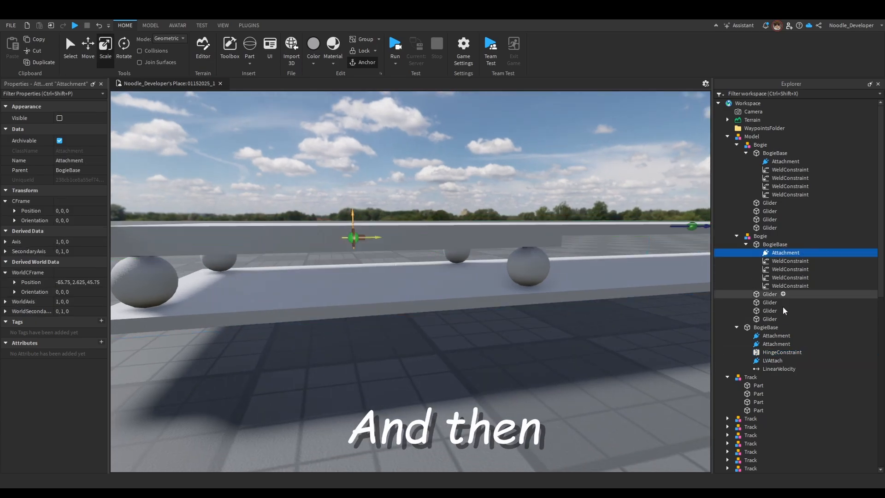
pyautogui.click(775, 344)
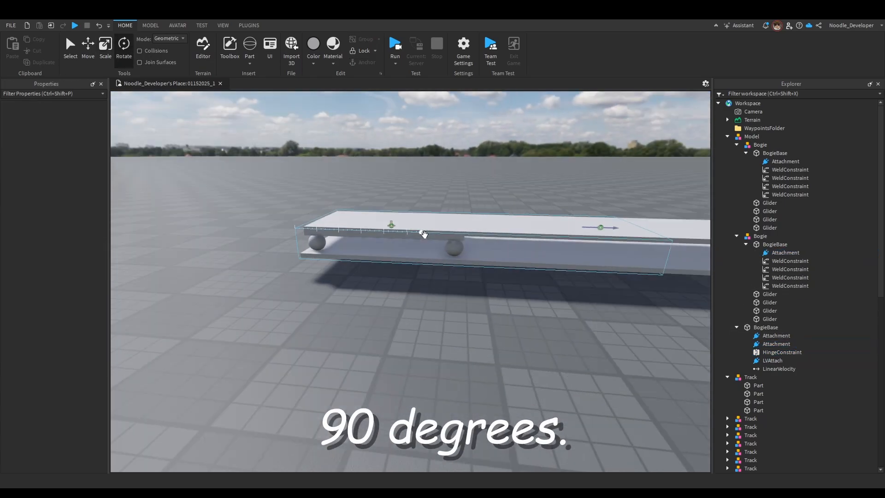
# Insert a second HingeConstraint linking the train base's front attachment to the front bogie's attachment
pyautogui.click(786, 160)
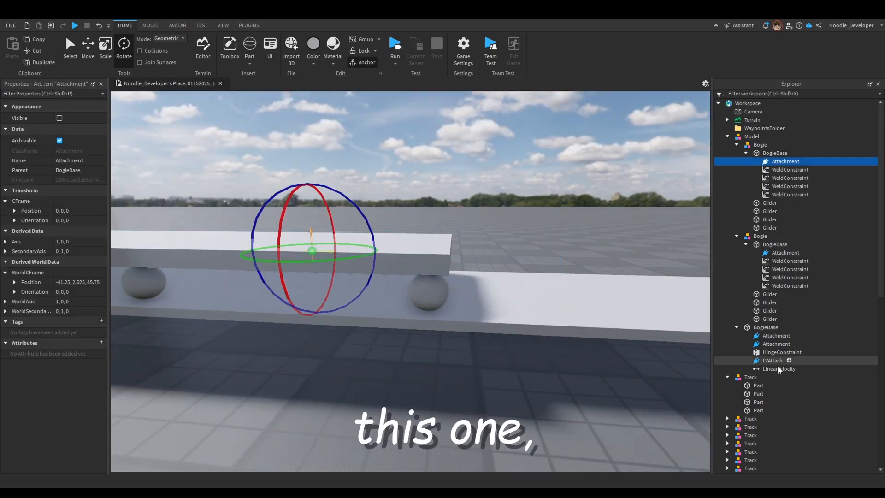
pyautogui.write('hin')
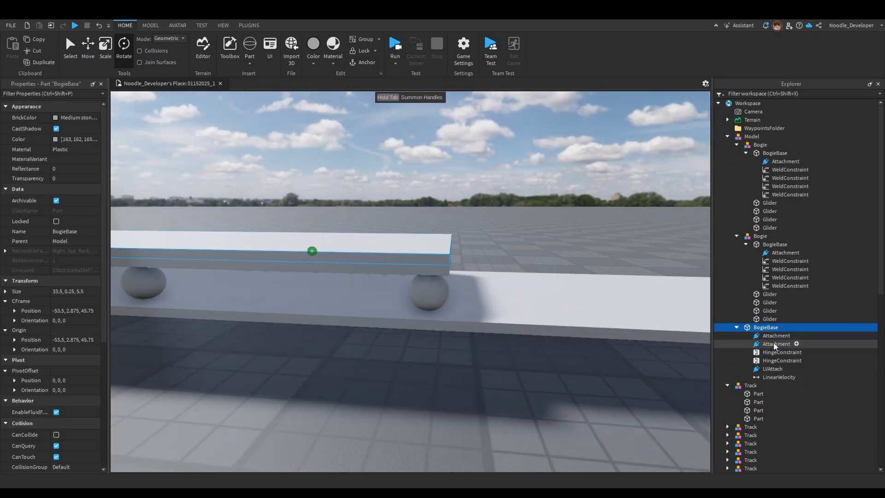
pyautogui.click(776, 335)
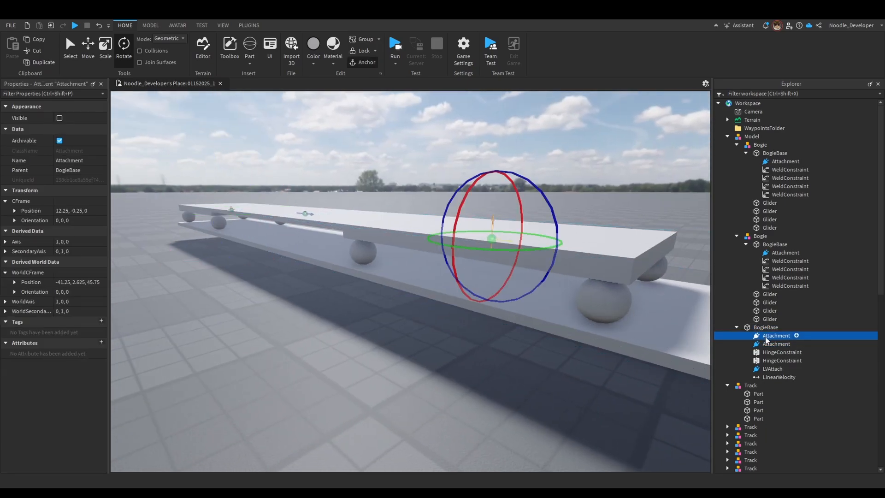
pyautogui.click(782, 361)
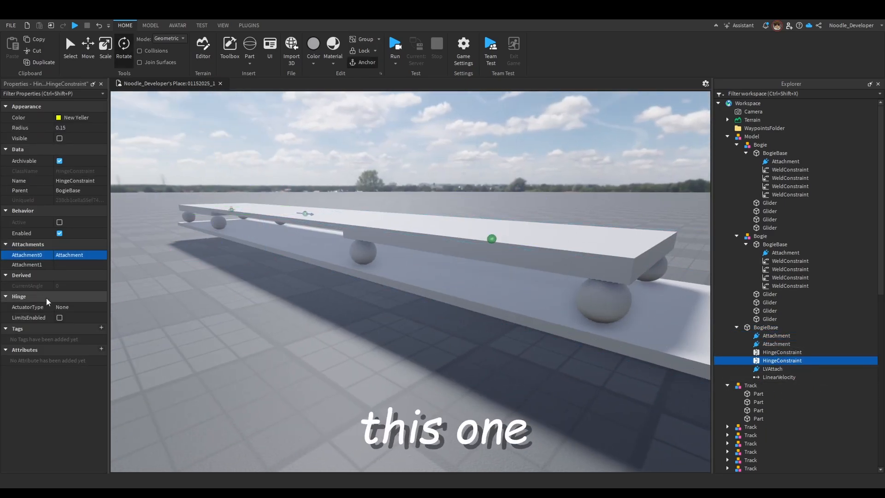
pyautogui.click(27, 264)
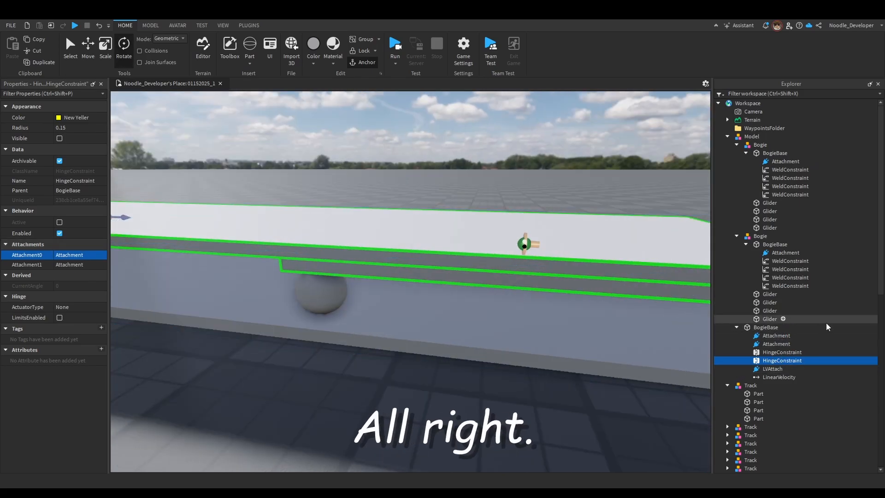
# Inspect the train base's front attachment and the first hinge constraint
pyautogui.click(776, 336)
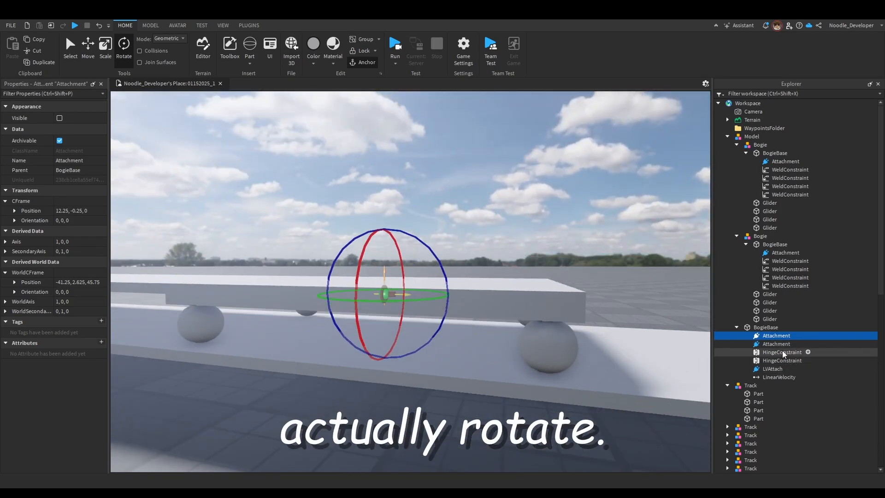
pyautogui.click(785, 160)
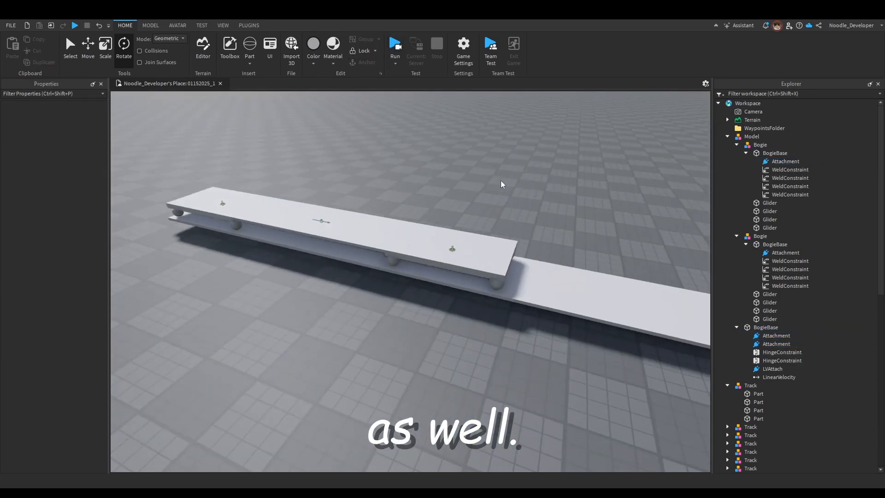
pyautogui.click(765, 327)
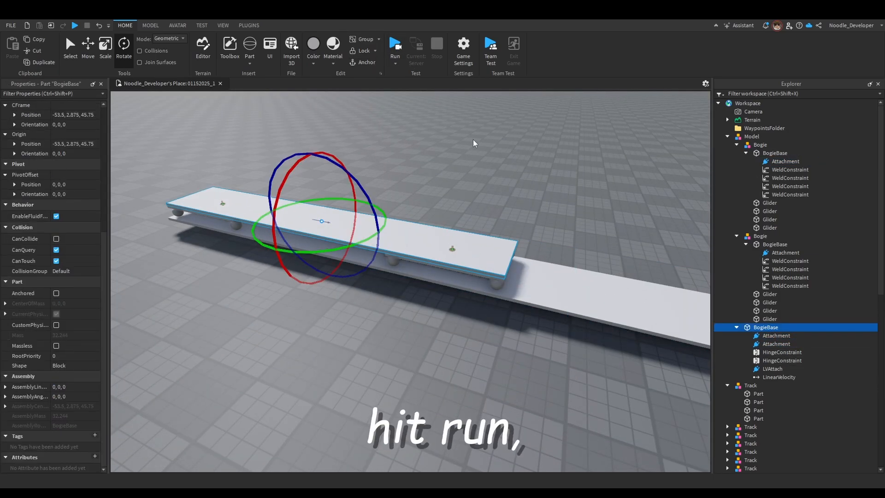
pyautogui.click(394, 44)
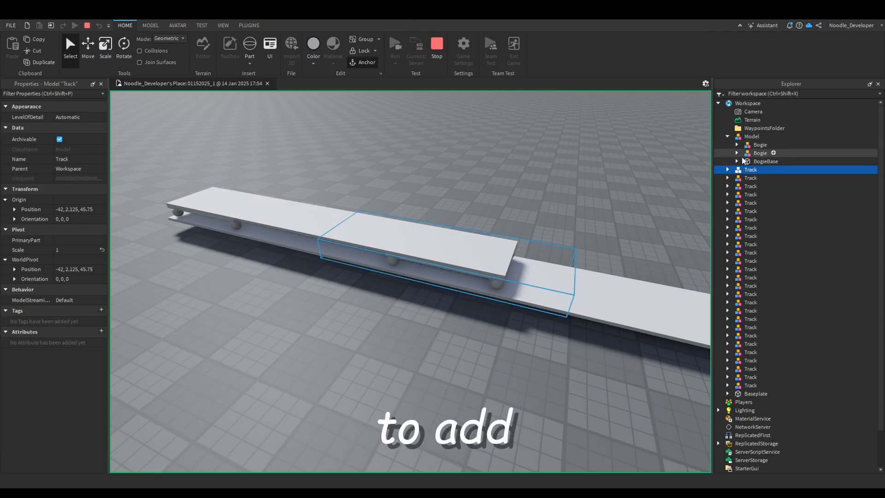
pyautogui.click(780, 210)
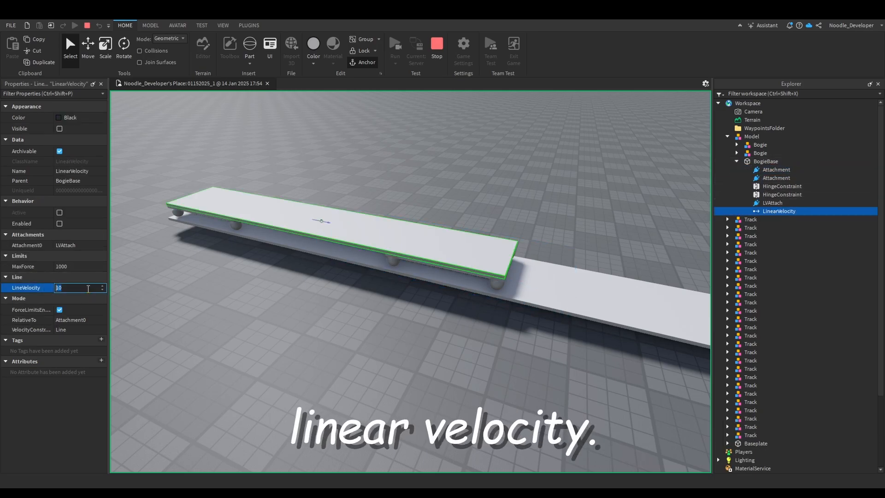
pyautogui.write('25')
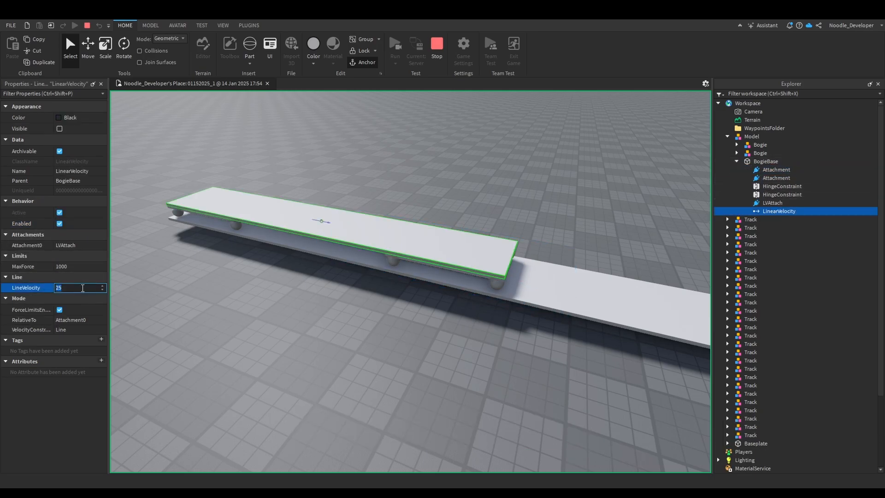
pyautogui.write('1')
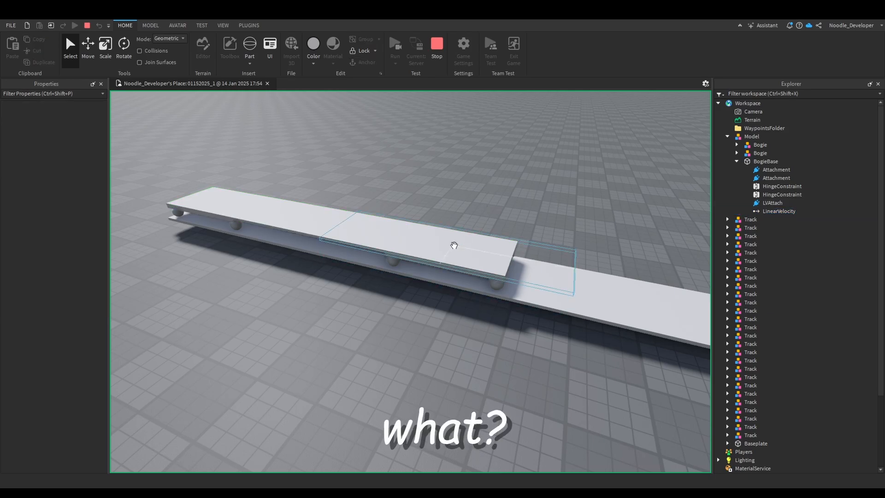
pyautogui.click(765, 161)
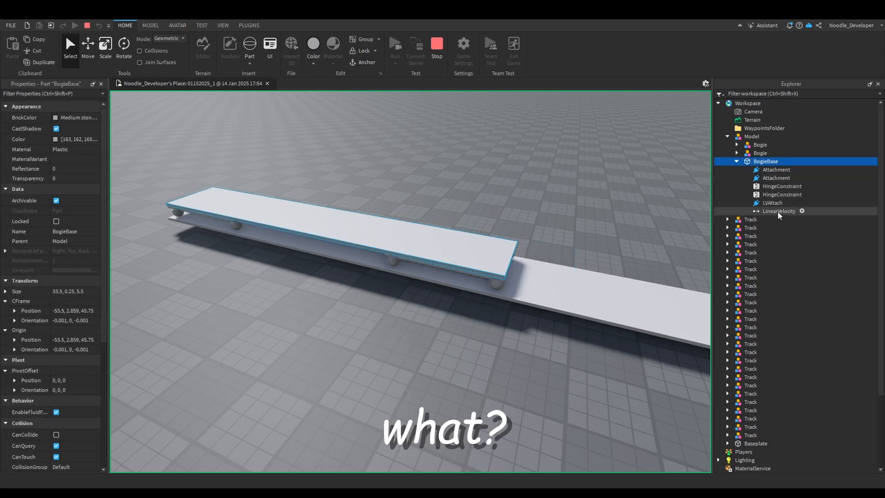
pyautogui.click(751, 220)
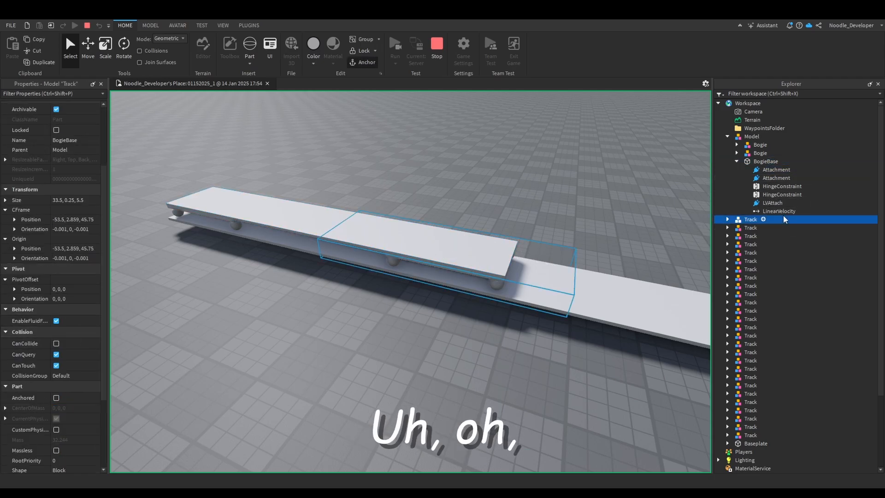
pyautogui.click(780, 211)
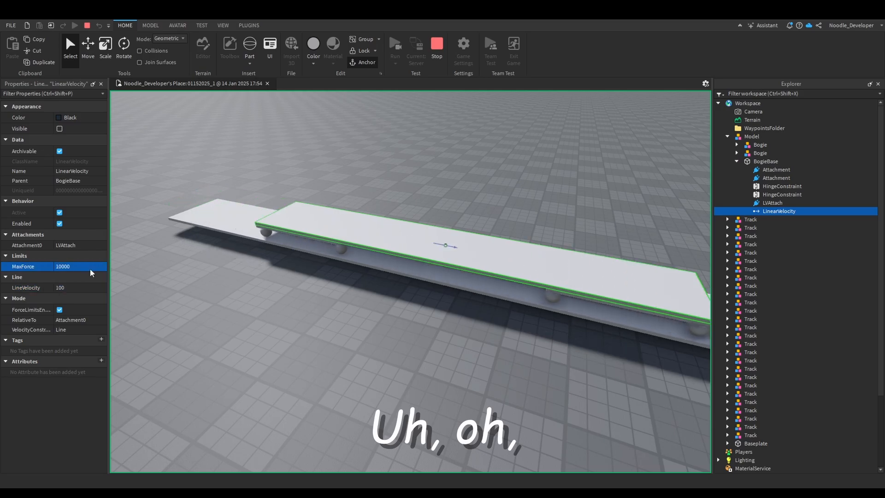
pyautogui.click(395, 42)
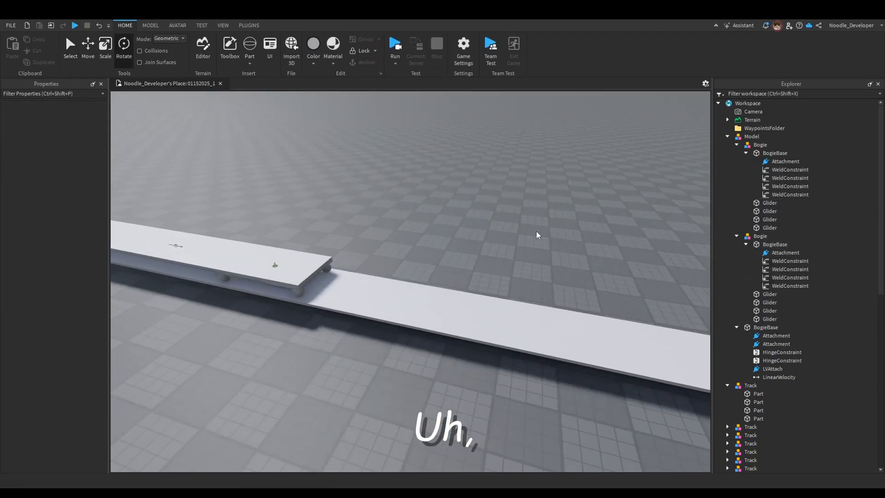
# Enable the train base's LinearVelocity with MaxForce 5000 and LineVelocity 25
pyautogui.click(779, 377)
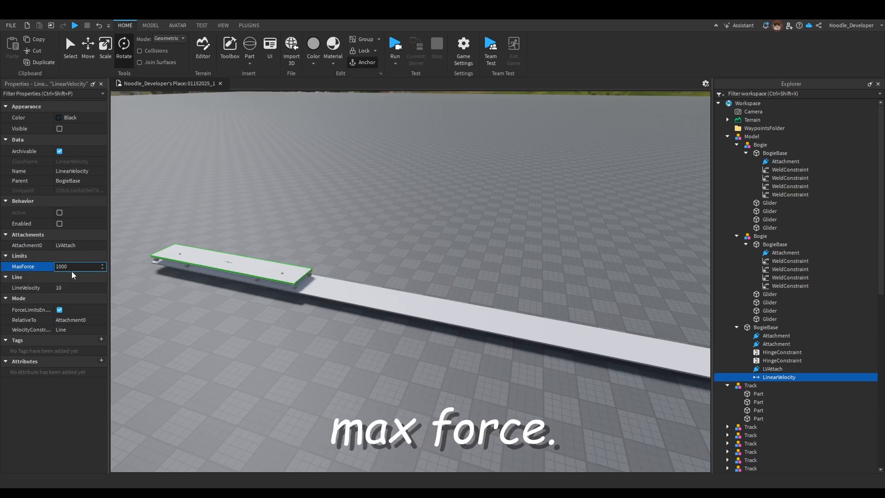
pyautogui.write('5000')
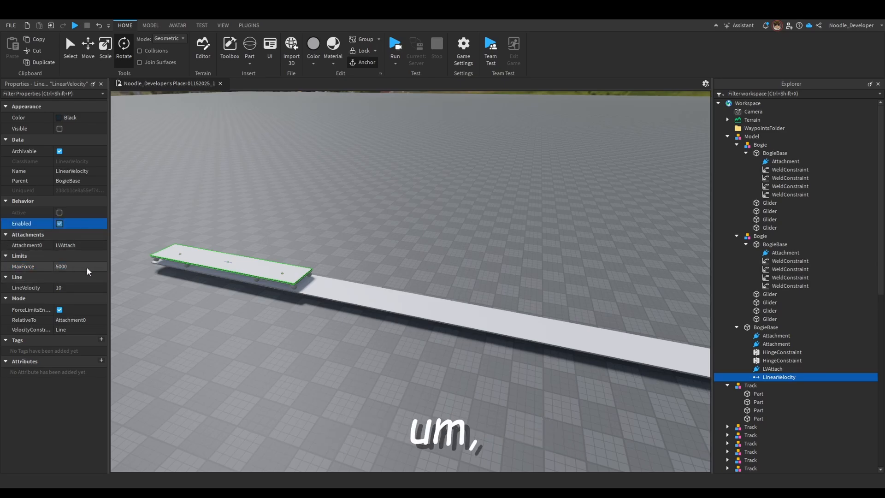
pyautogui.moveTo(92, 280)
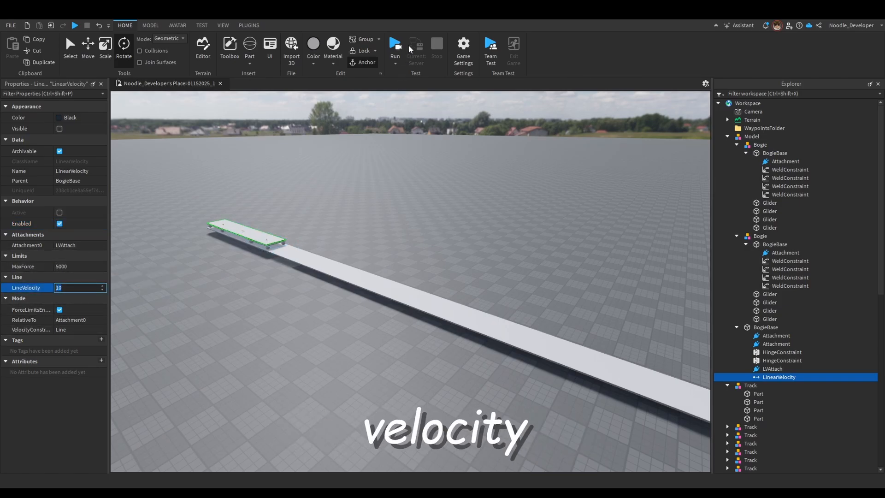
pyautogui.write('25')
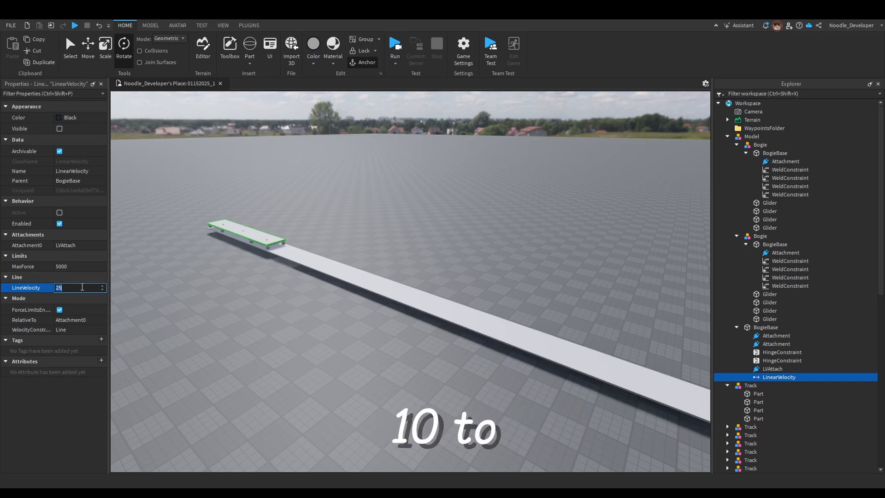
pyautogui.click(395, 46)
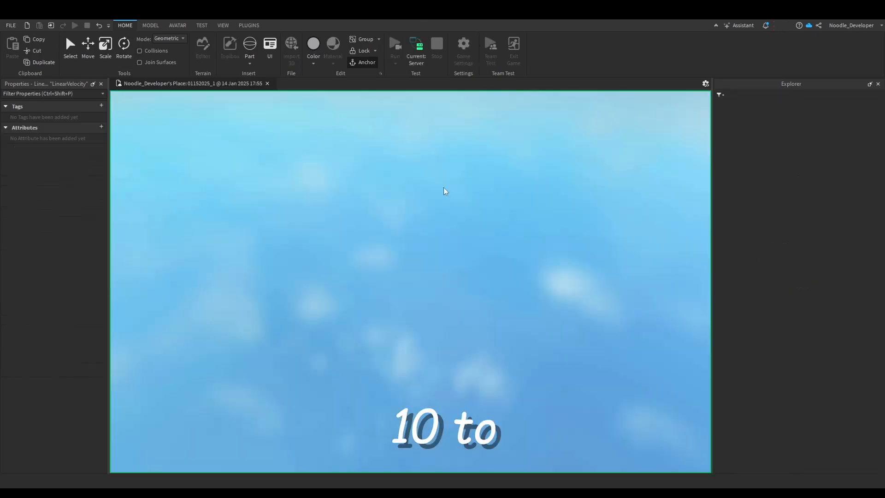
pyautogui.click(396, 45)
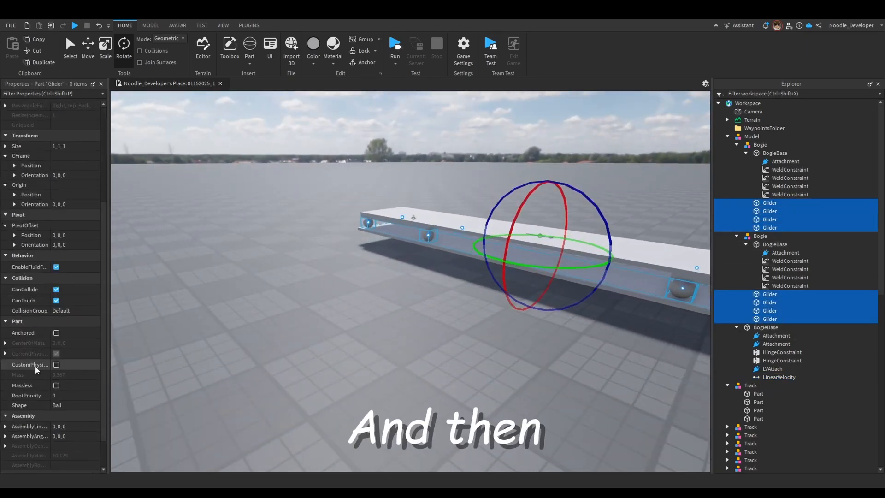
# Give all Gliders custom physical properties: density 25, zero elasticity, friction and weights
pyautogui.click(56, 354)
pyautogui.write('100')
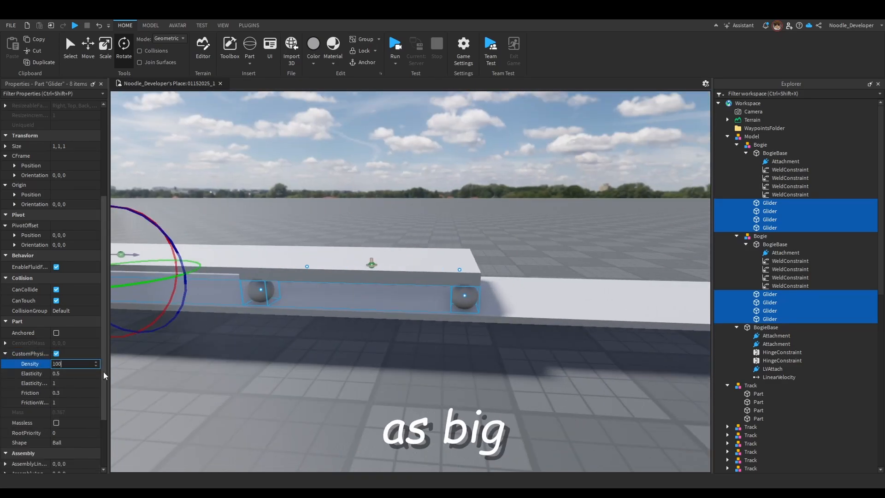
pyautogui.click(74, 374)
pyautogui.write('0')
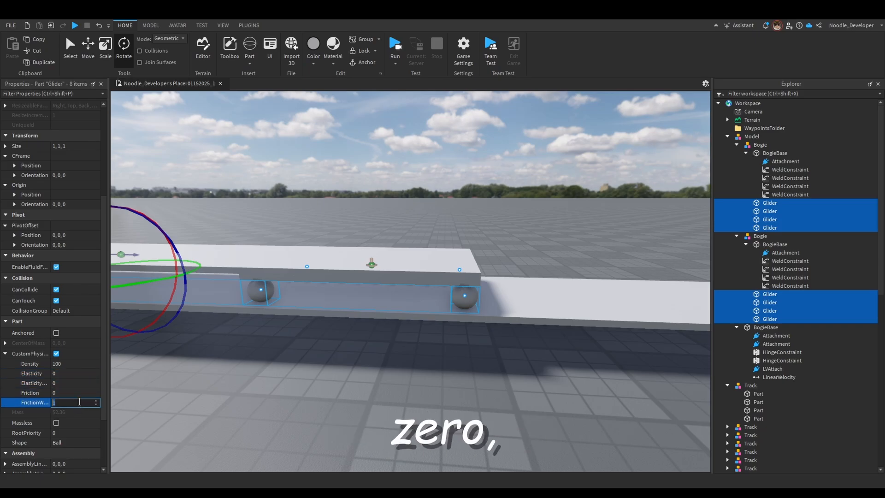
pyautogui.click(74, 364)
pyautogui.write('25')
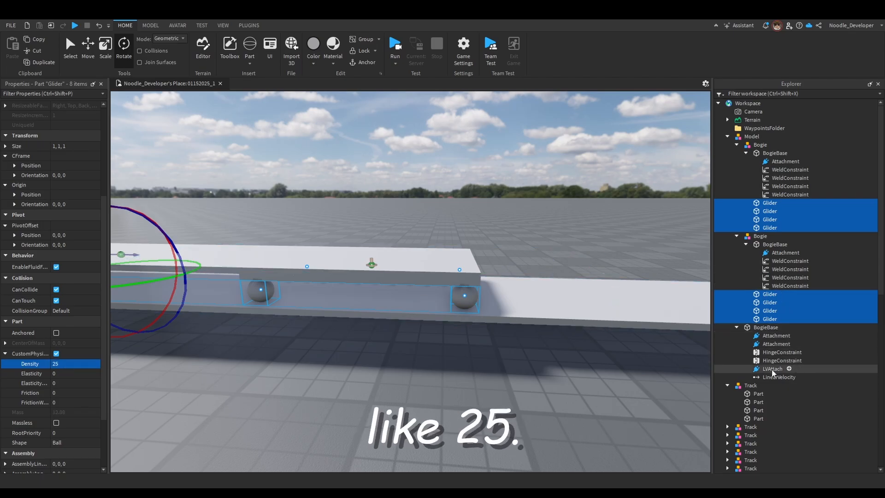
pyautogui.click(779, 377)
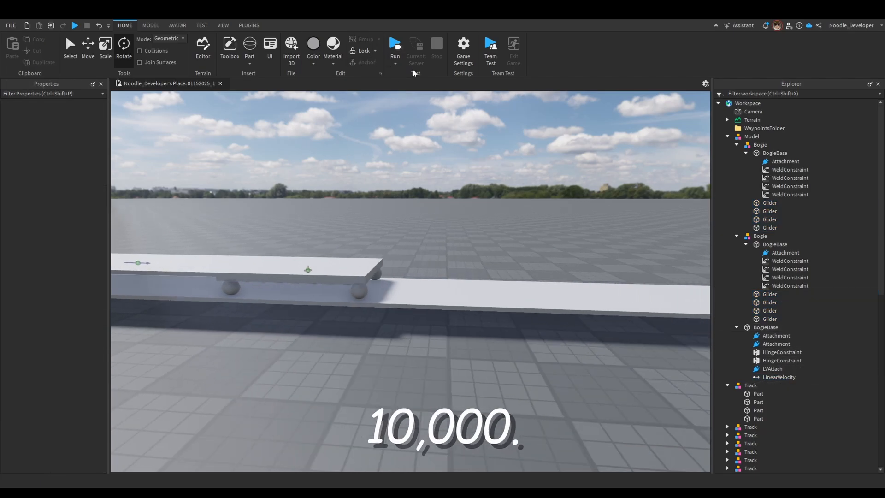
pyautogui.click(395, 45)
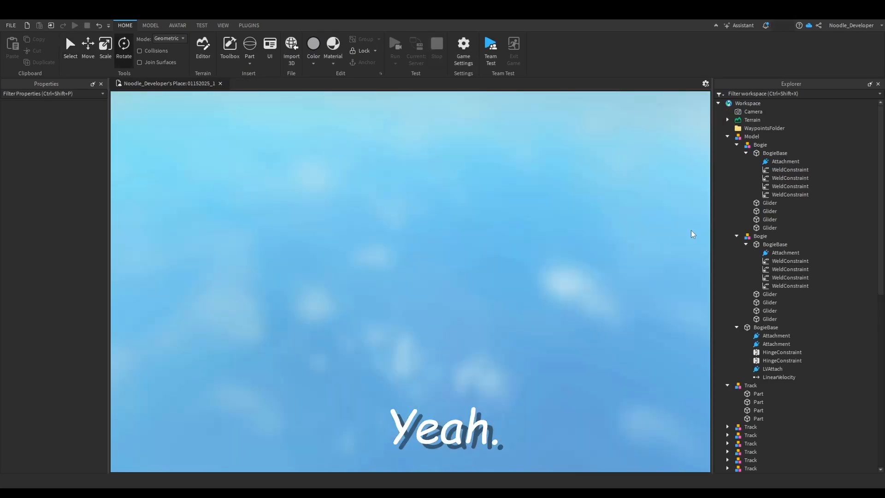
pyautogui.click(395, 42)
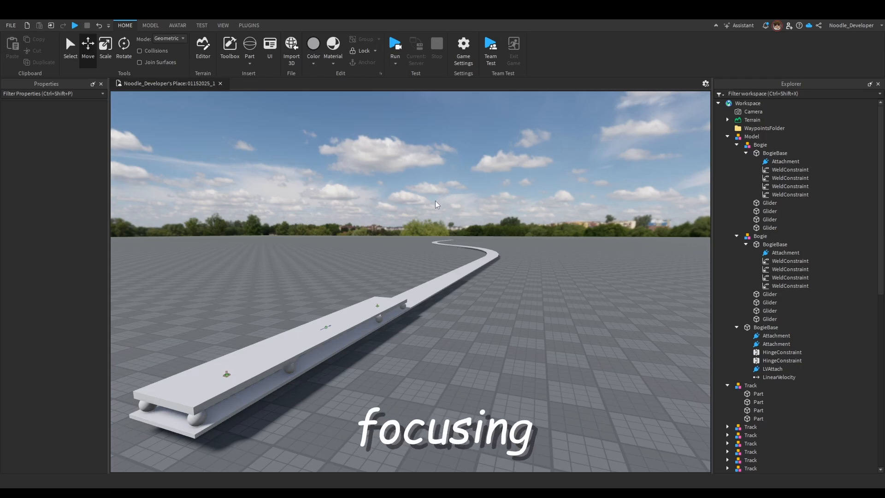
# Gather all Track models into a Workspace folder named Tracks
pyautogui.click(344, 326)
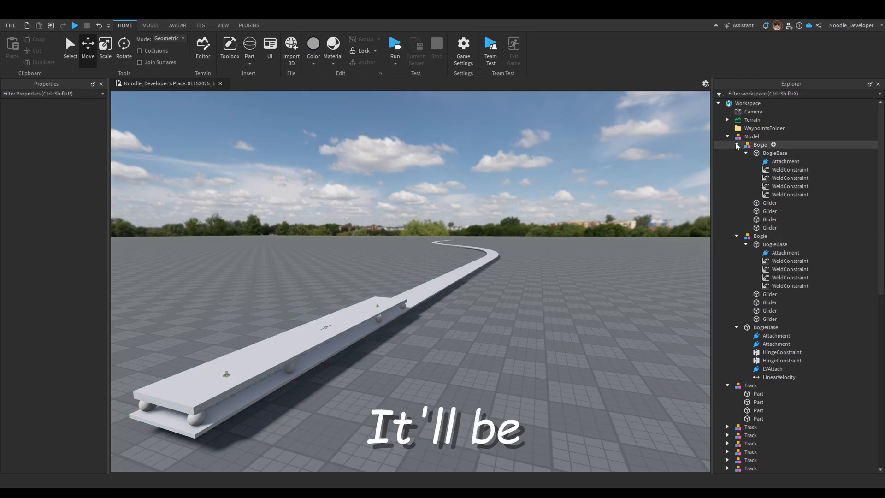
pyautogui.click(750, 170)
pyautogui.write('Tracks')
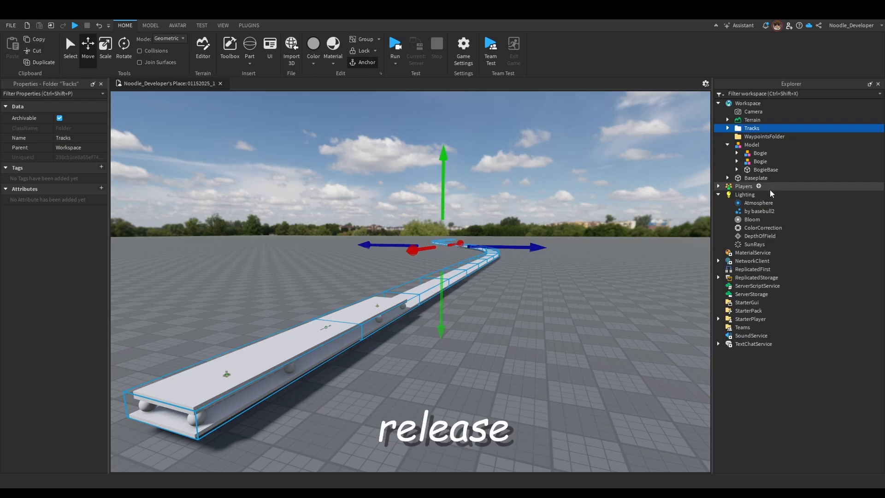
pyautogui.rightClick(752, 144)
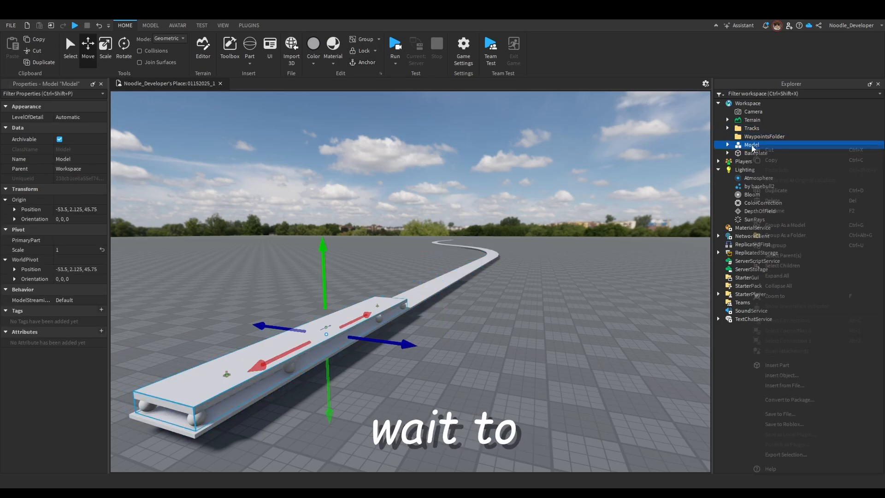